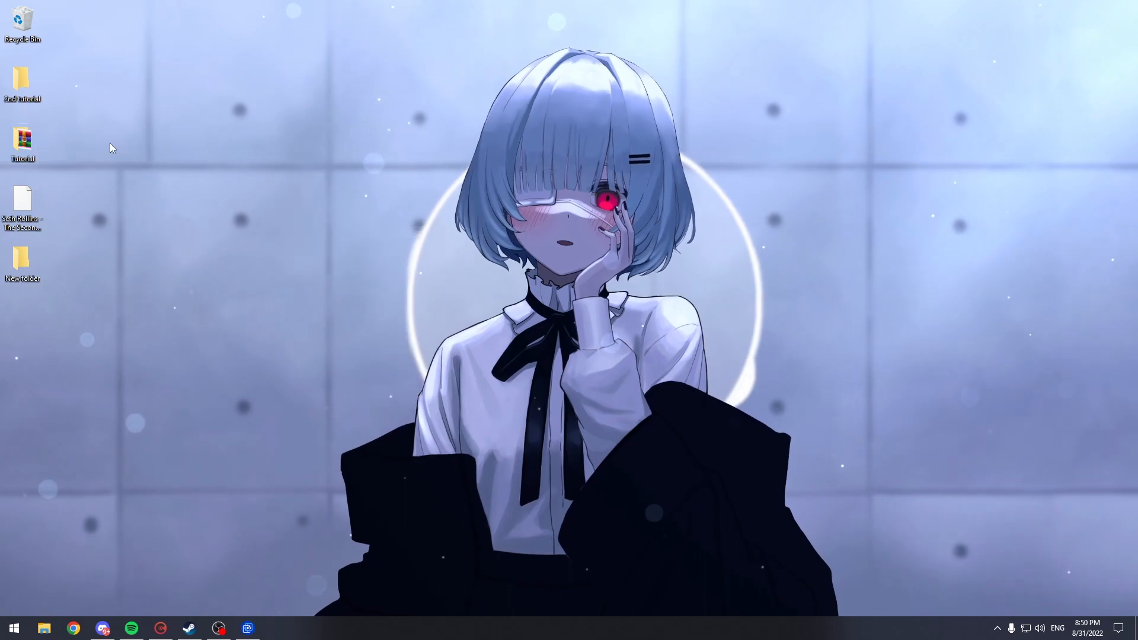
- Browse from the desktop Tutorial folder into the placeholder mod's instructions and giude folder
{"action": "double_click", "coordinate": [22, 141]}
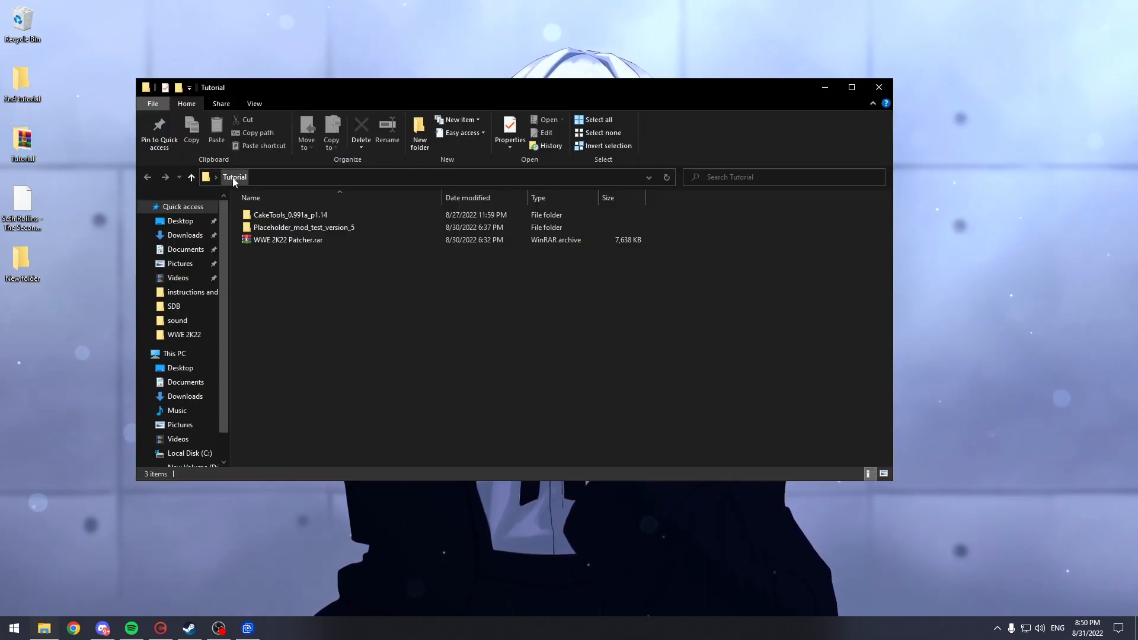
{"action": "double_click", "coordinate": [303, 228]}
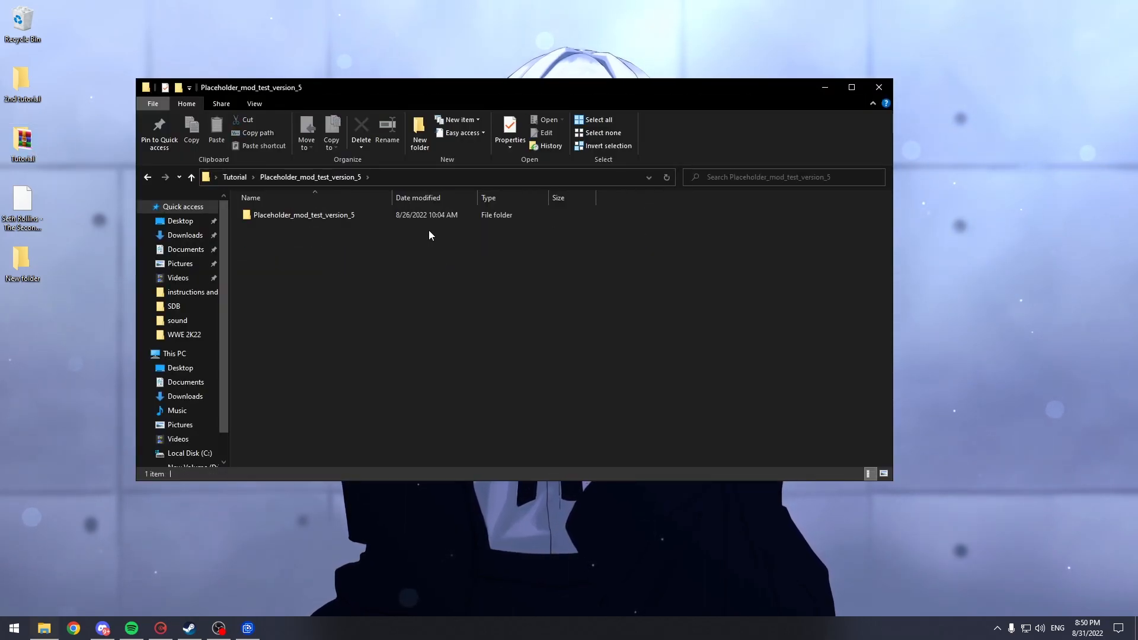
{"action": "double_click", "coordinate": [304, 214]}
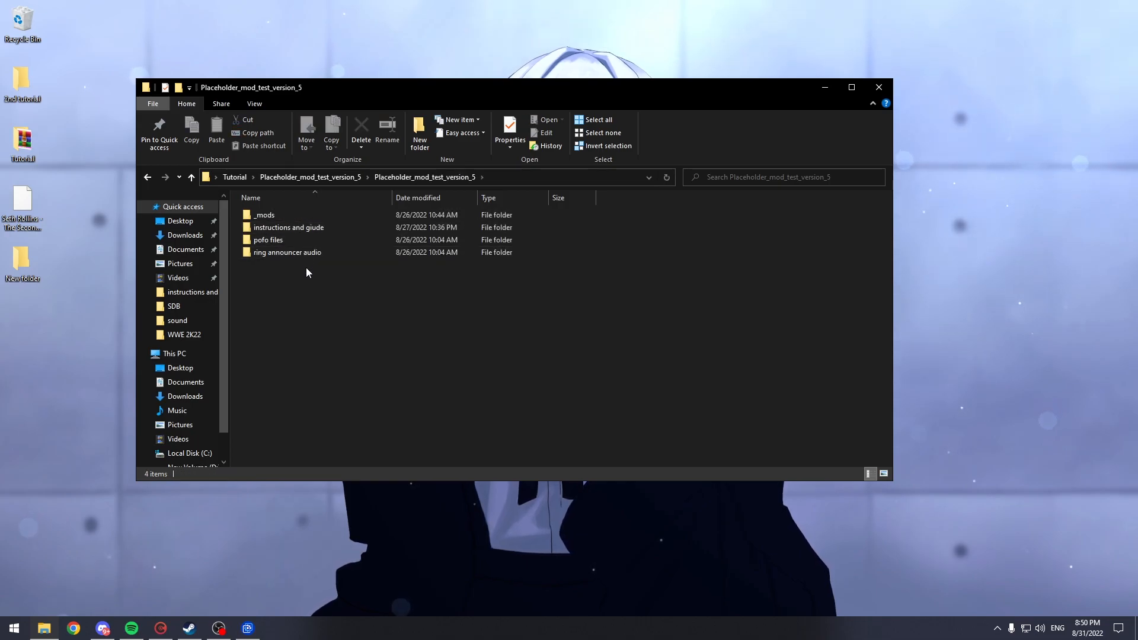
{"action": "double_click", "coordinate": [288, 227]}
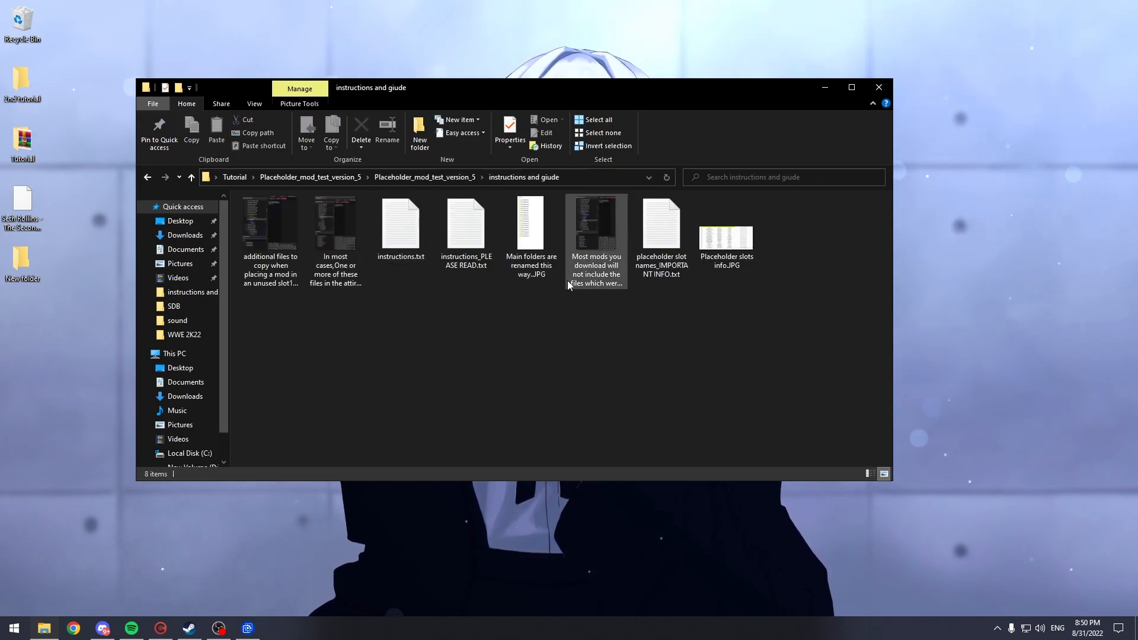
- View the Placeholder slots info.JPG image in Photos
{"action": "left_click", "coordinate": [726, 223]}
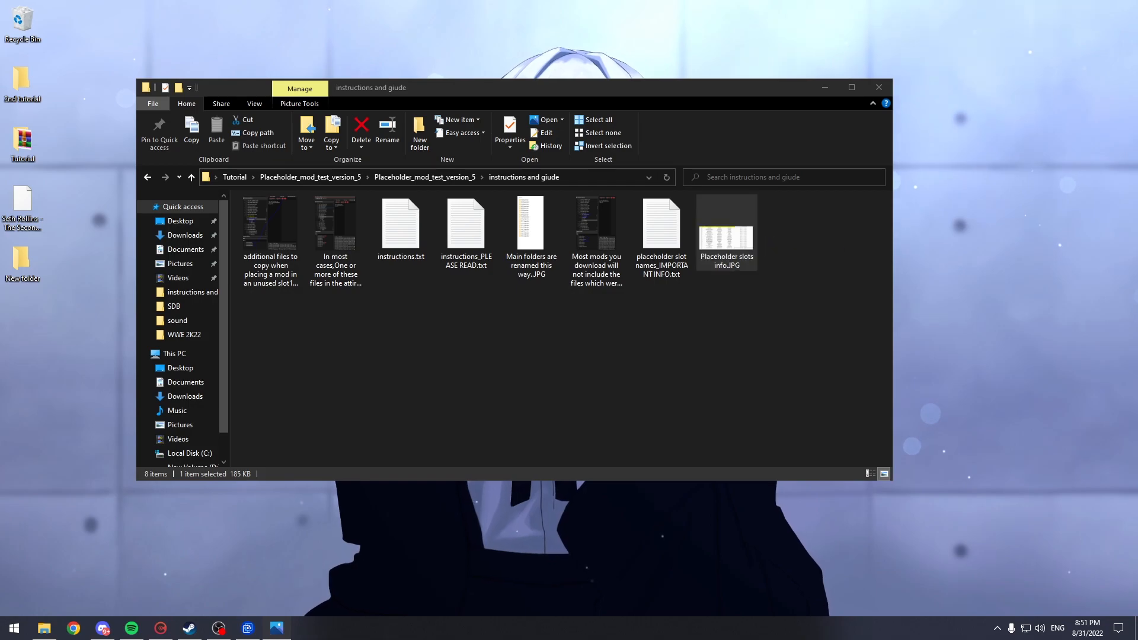
{"action": "double_click", "coordinate": [725, 223]}
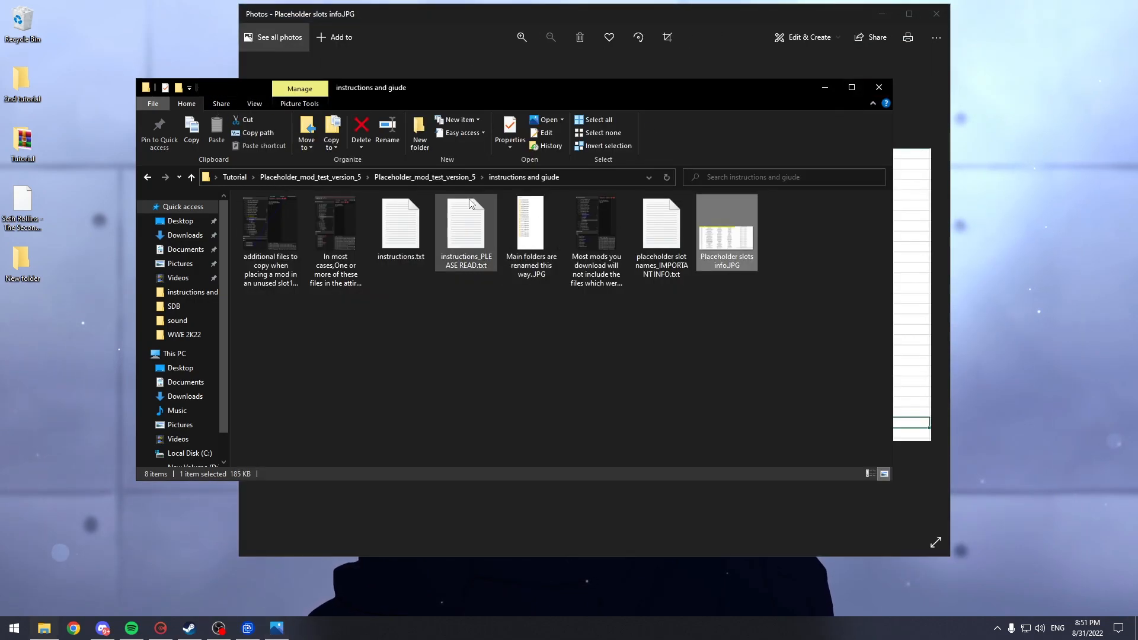
- Navigate back to Tutorial and into CakeTools_0.991a_p1.14's release folder
{"action": "left_click", "coordinate": [191, 177]}
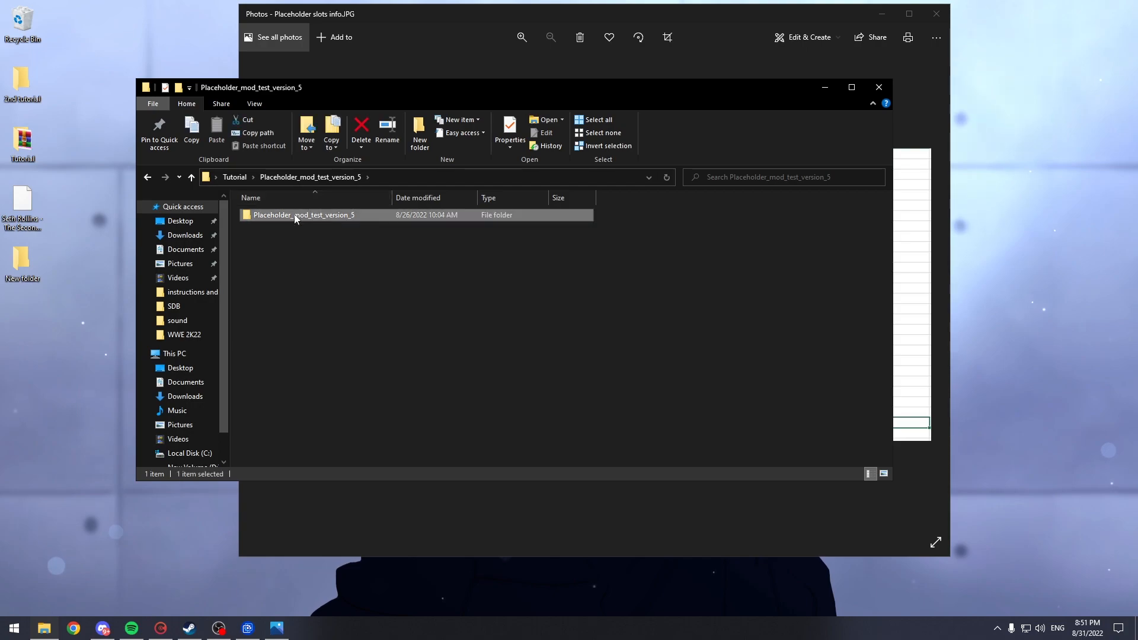
{"action": "double_click", "coordinate": [303, 214]}
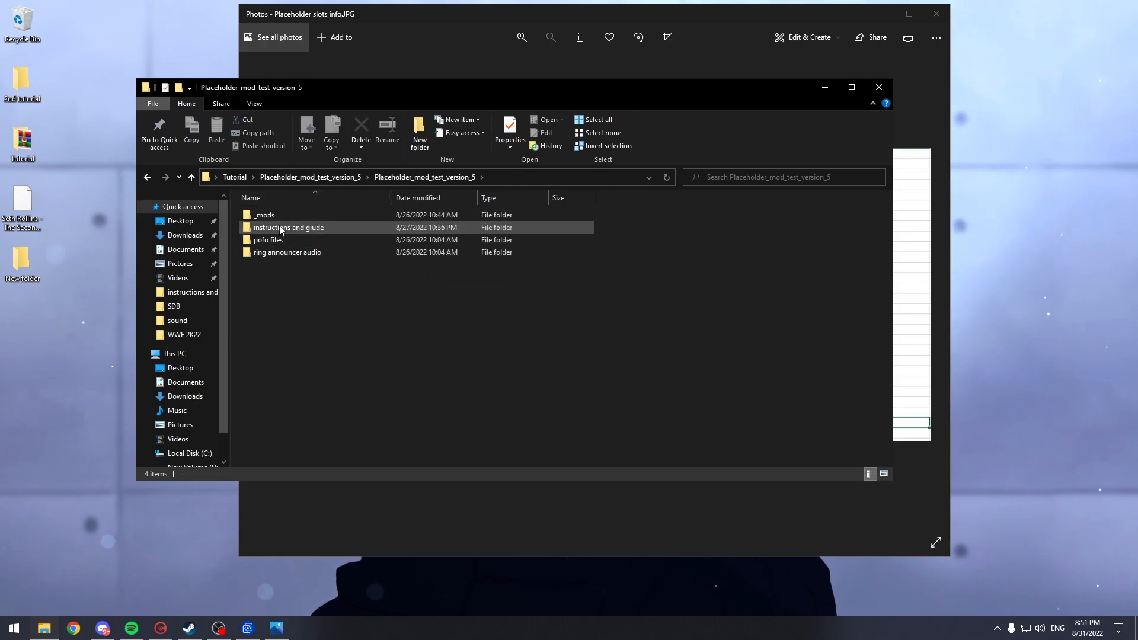
{"action": "left_click", "coordinate": [265, 215]}
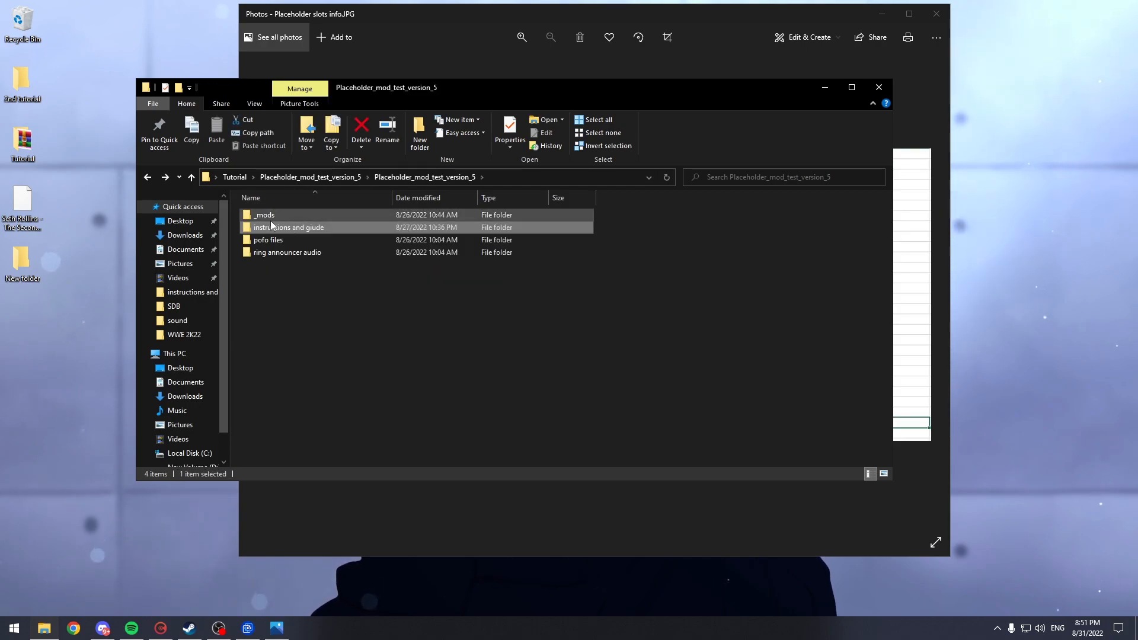
{"action": "double_click", "coordinate": [289, 228]}
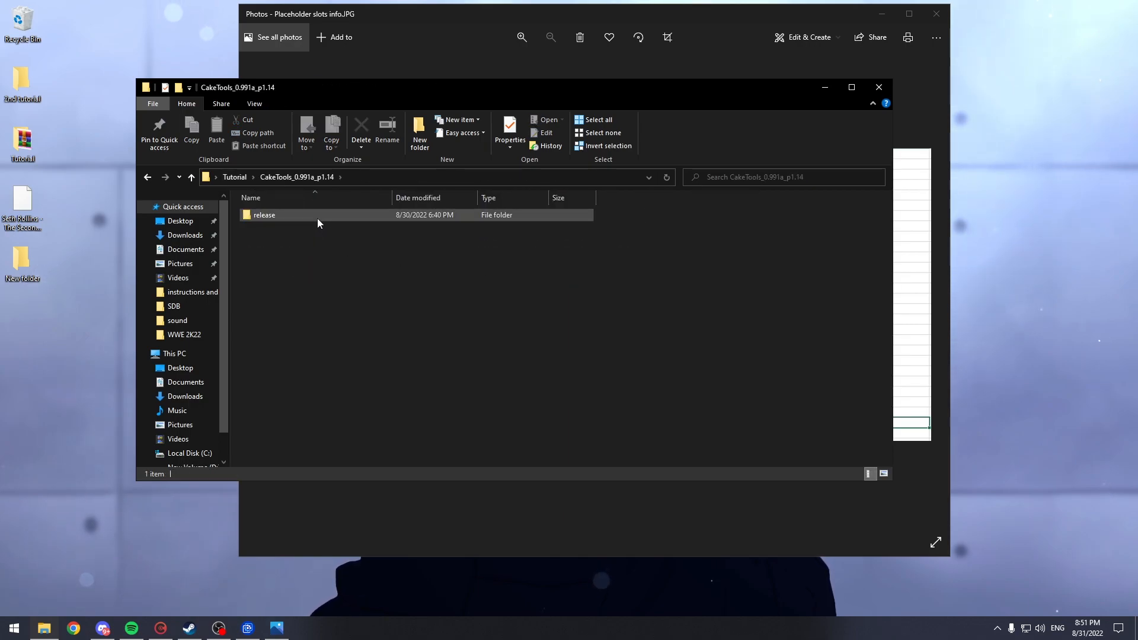
{"action": "double_click", "coordinate": [264, 214]}
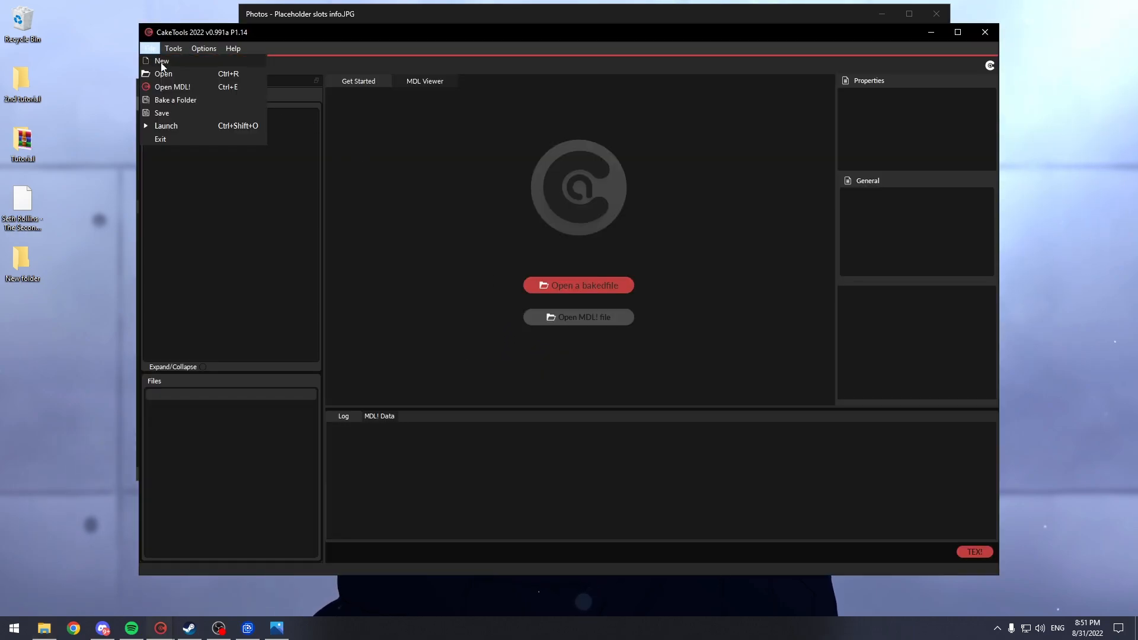
- Load bakedfile00.cak from the WWE 2K22 game folder into CakeTools
{"action": "left_click", "coordinate": [163, 73]}
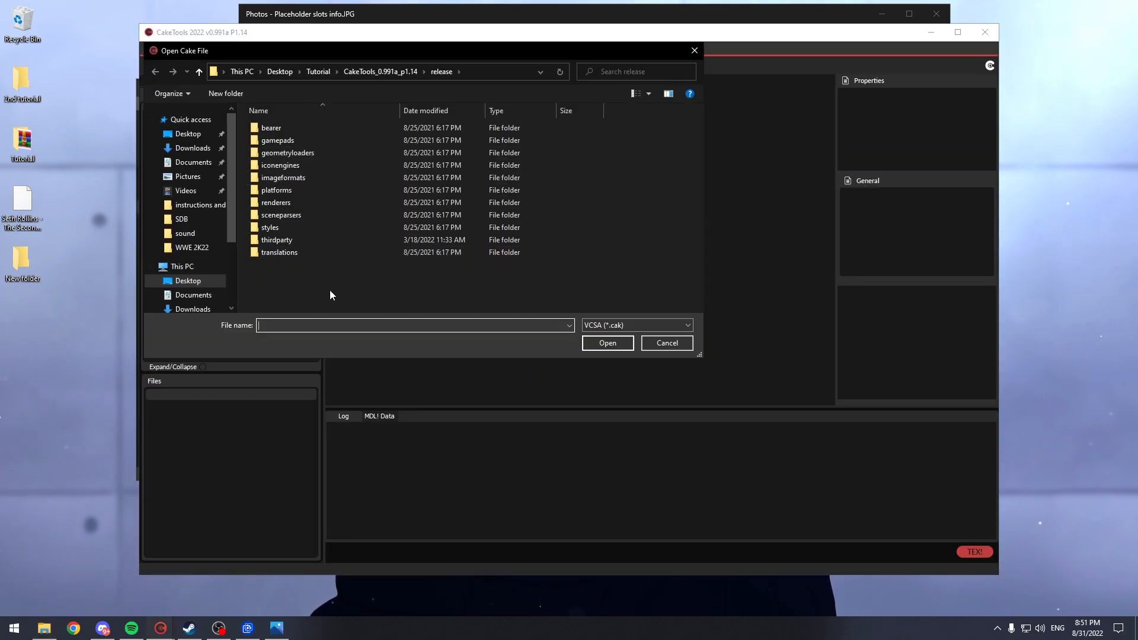
{"action": "left_click", "coordinate": [192, 247]}
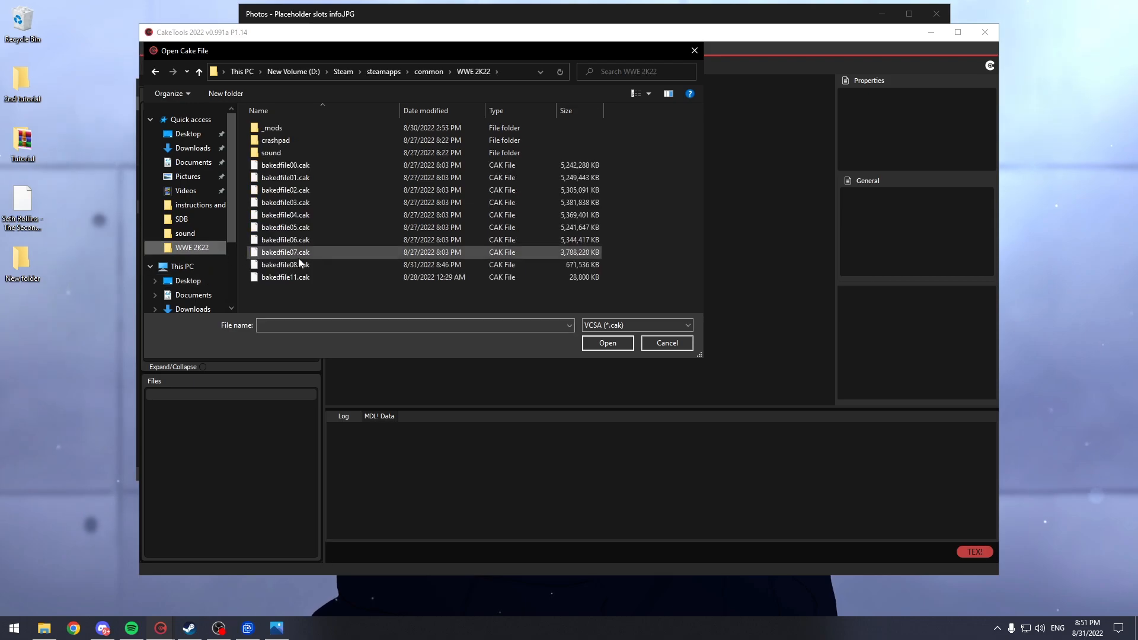
{"action": "mouse_move", "coordinate": [285, 165]}
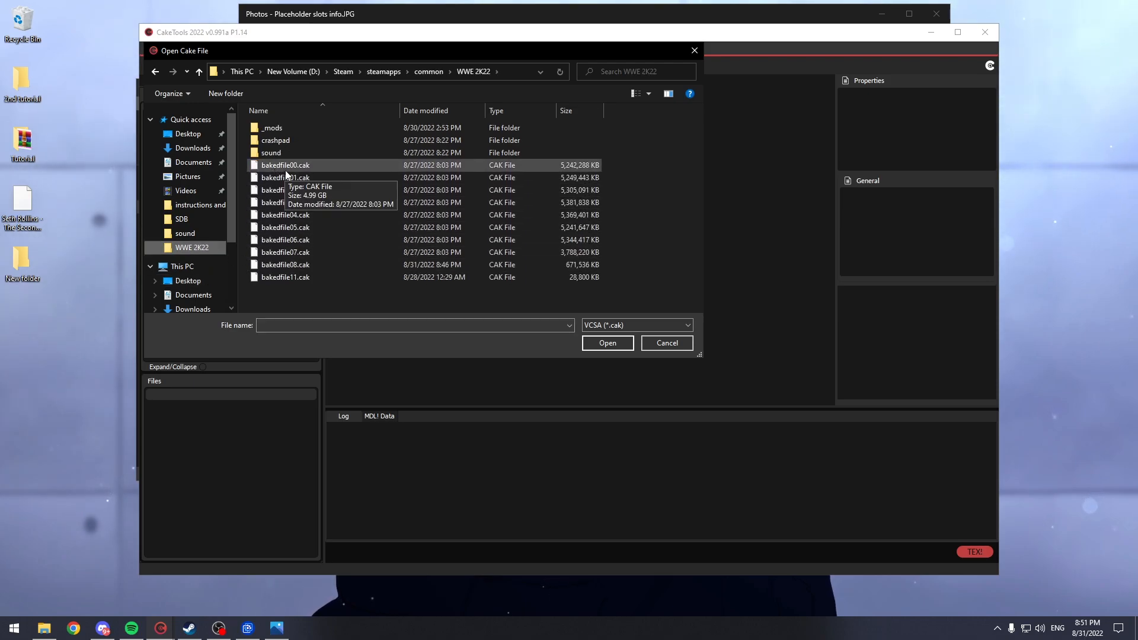
{"action": "left_click", "coordinate": [607, 342]}
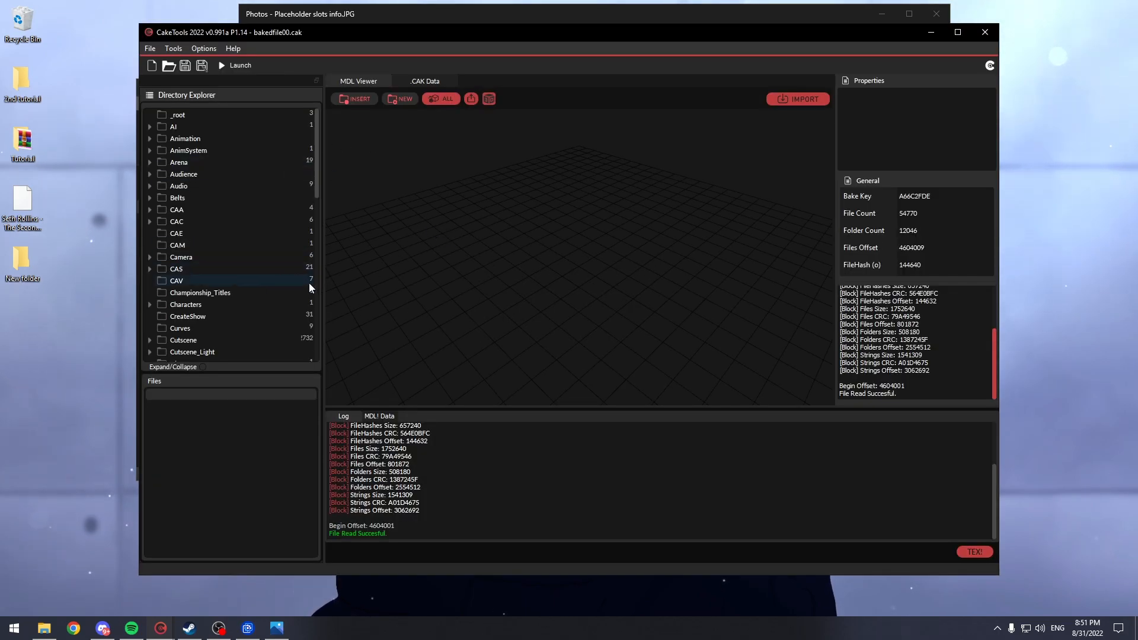
- Show the Sdb folder's language files in the Directory Explorer
{"action": "scroll", "scroll_direction": "down", "scroll_amount": 3}
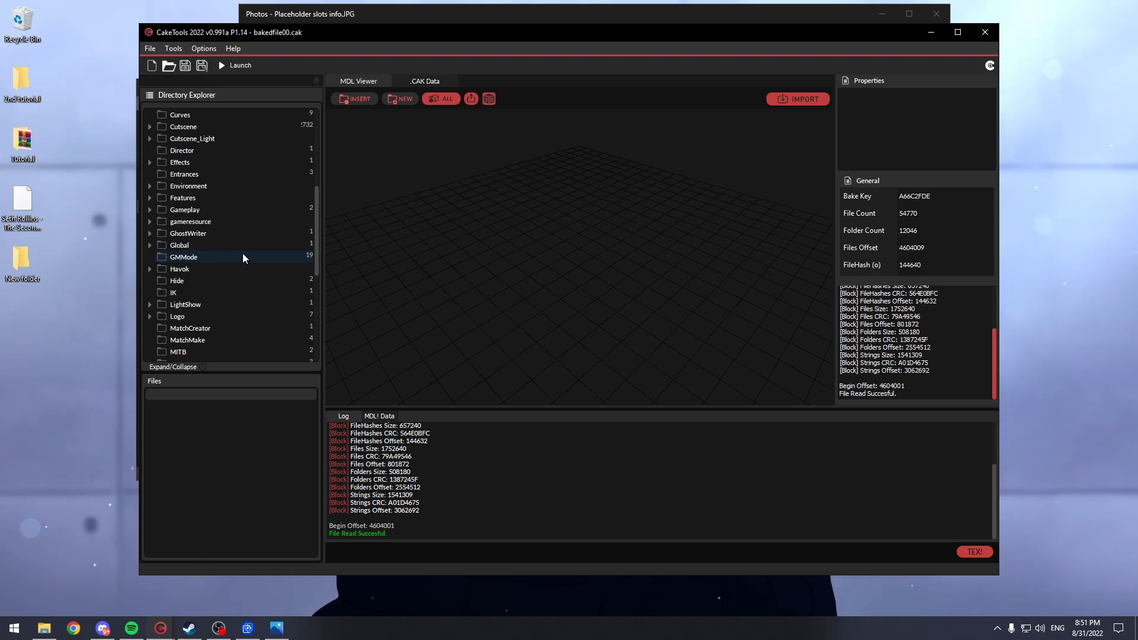
{"action": "scroll", "scroll_direction": "down", "scroll_amount": 3}
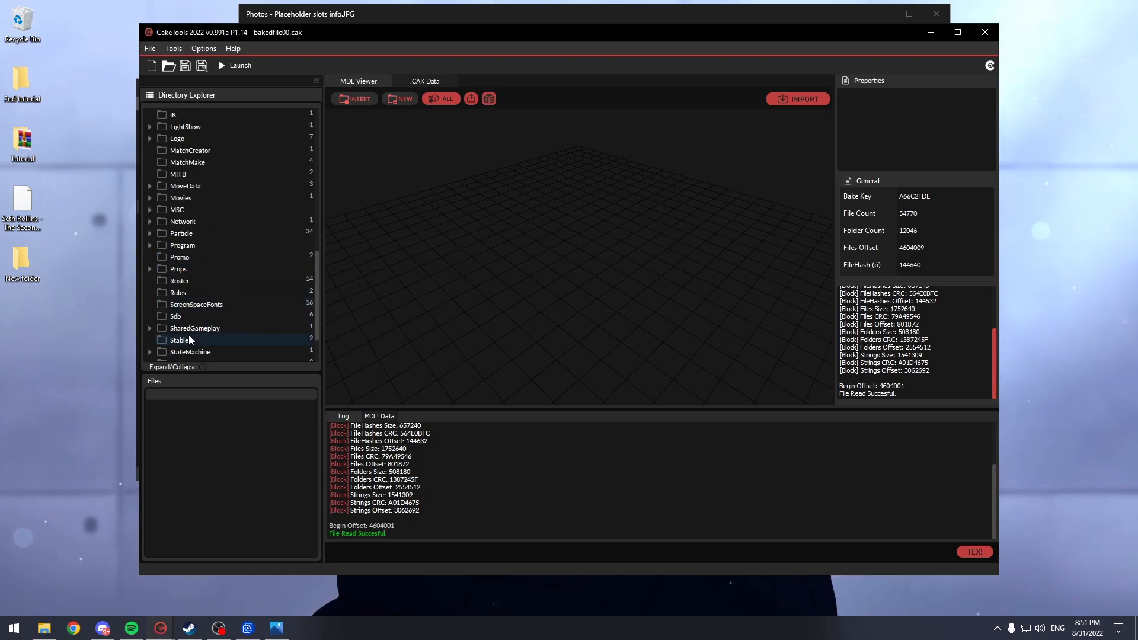
{"action": "left_click", "coordinate": [175, 315]}
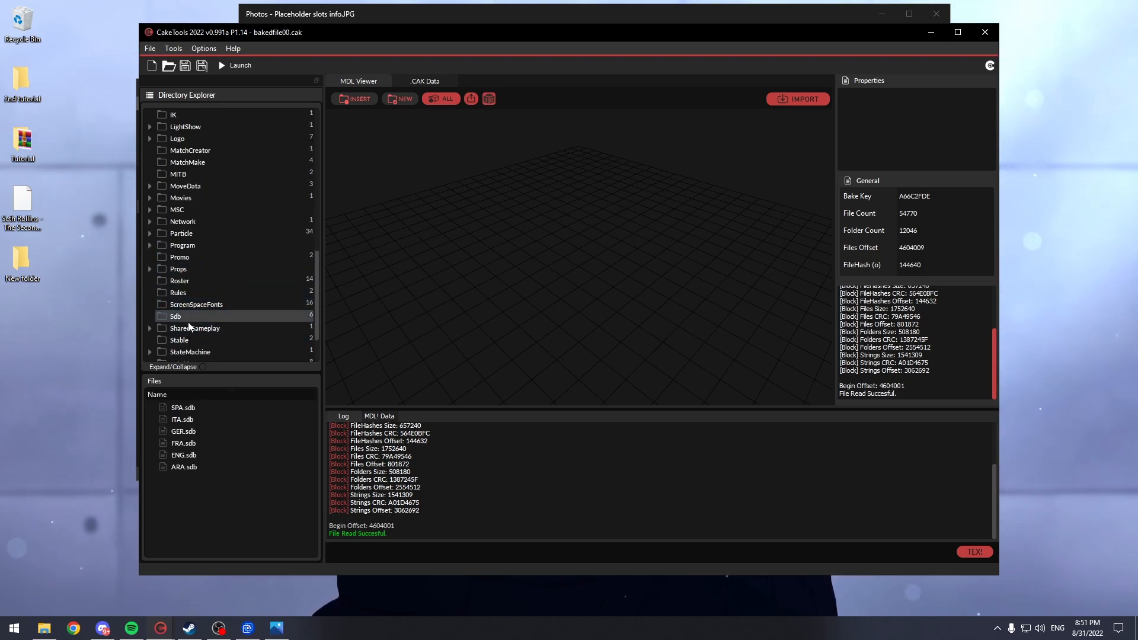
{"action": "mouse_move", "coordinate": [208, 484]}
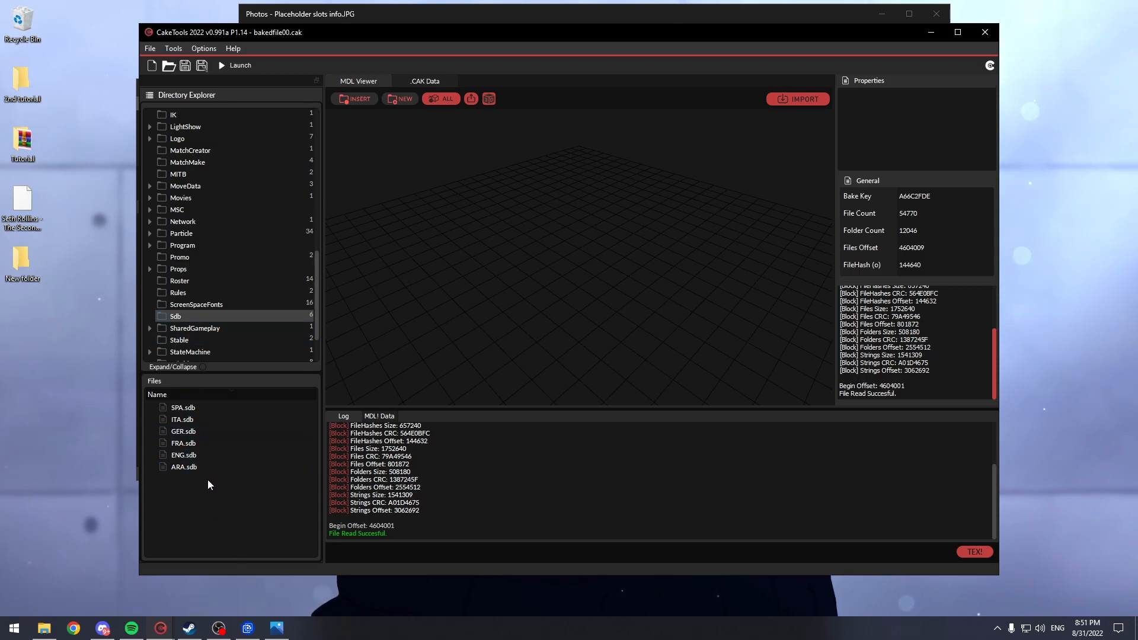
- Open ENG.sdb from the Files panel in its own XLOC tab
{"action": "left_click", "coordinate": [182, 407]}
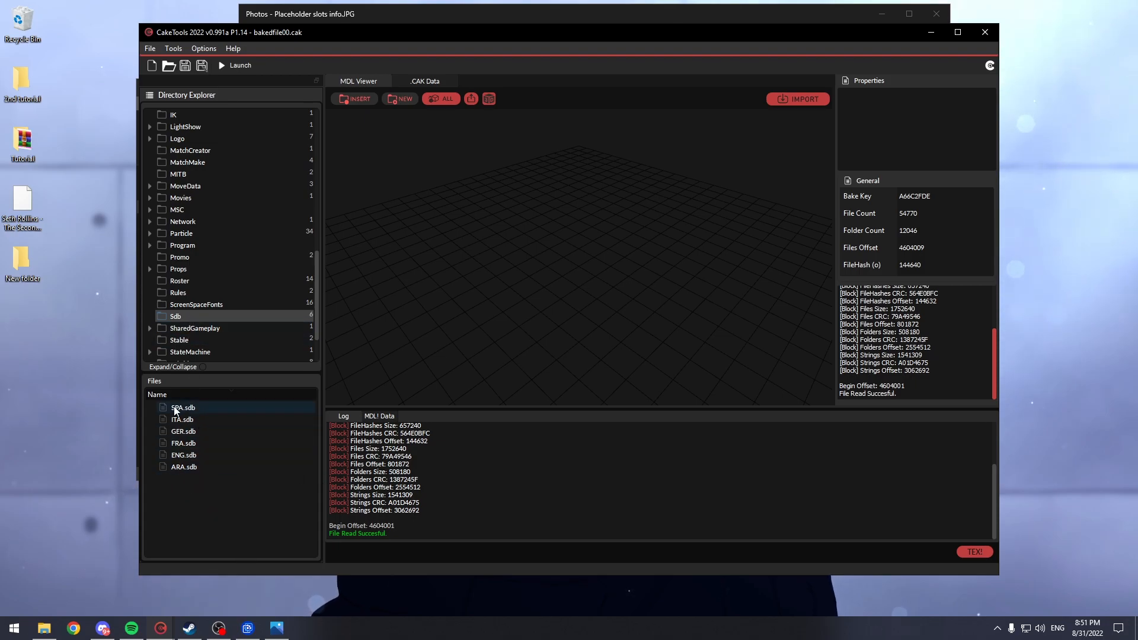
{"action": "left_click", "coordinate": [183, 419]}
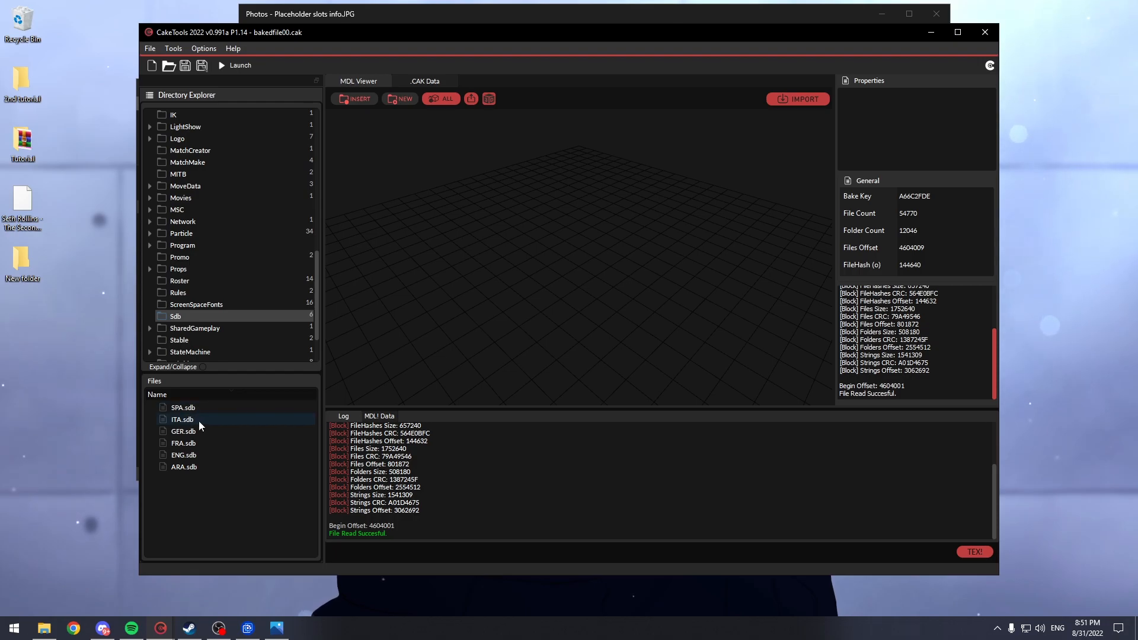
{"action": "left_click", "coordinate": [184, 455]}
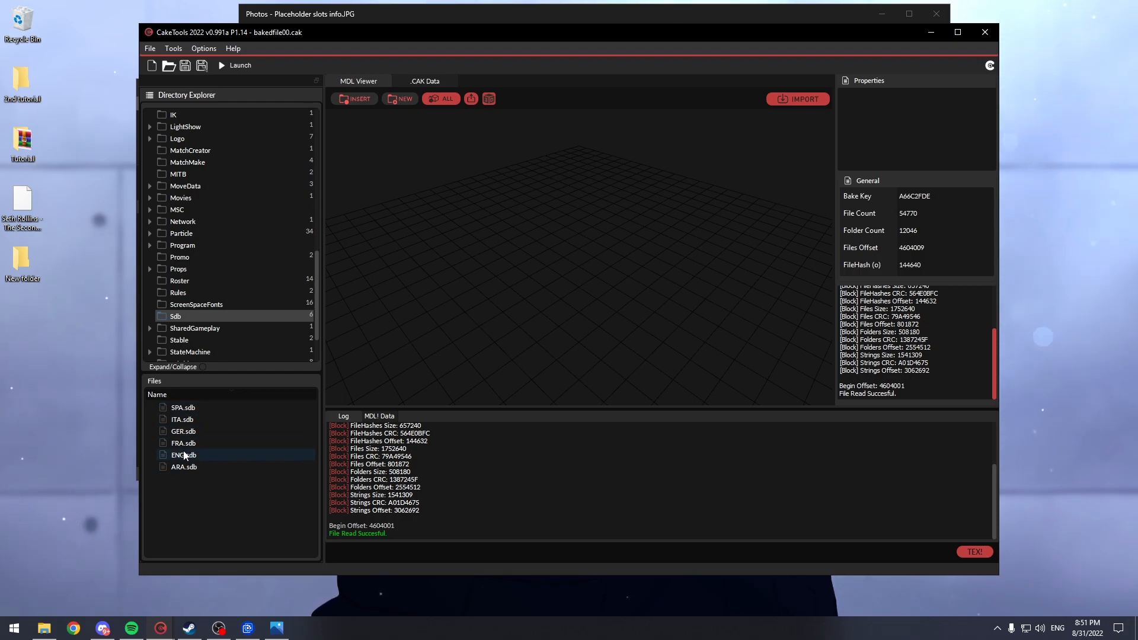
{"action": "left_click", "coordinate": [182, 467]}
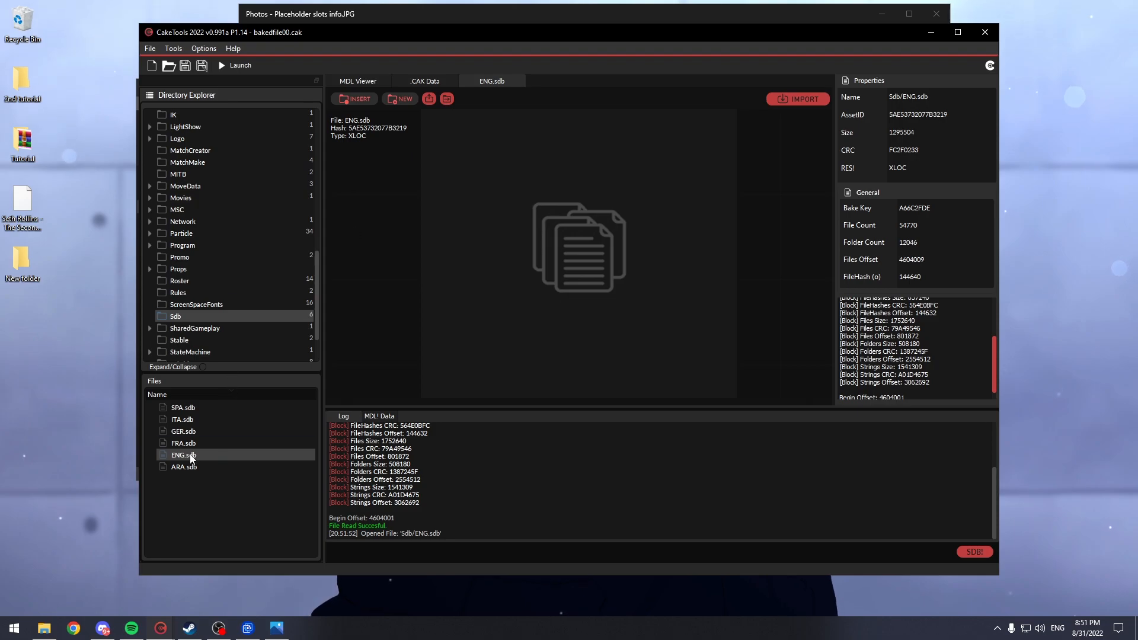
- Export ENG.sdb to the desktop and dismiss the File Exported confirmation
{"action": "left_click", "coordinate": [427, 98]}
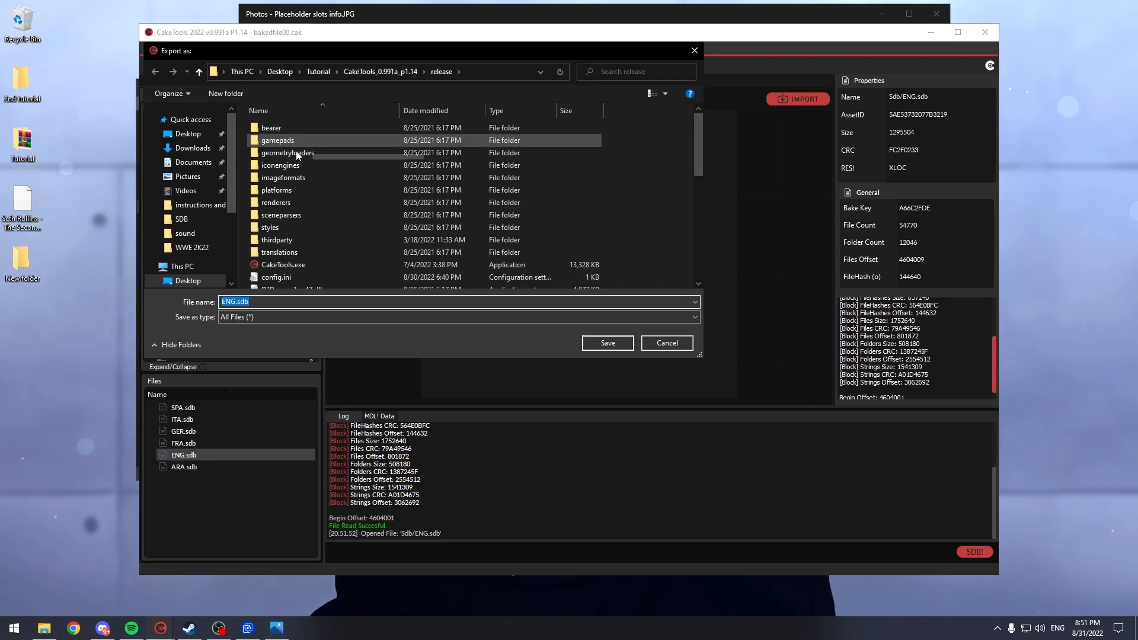
{"action": "left_click", "coordinate": [188, 133]}
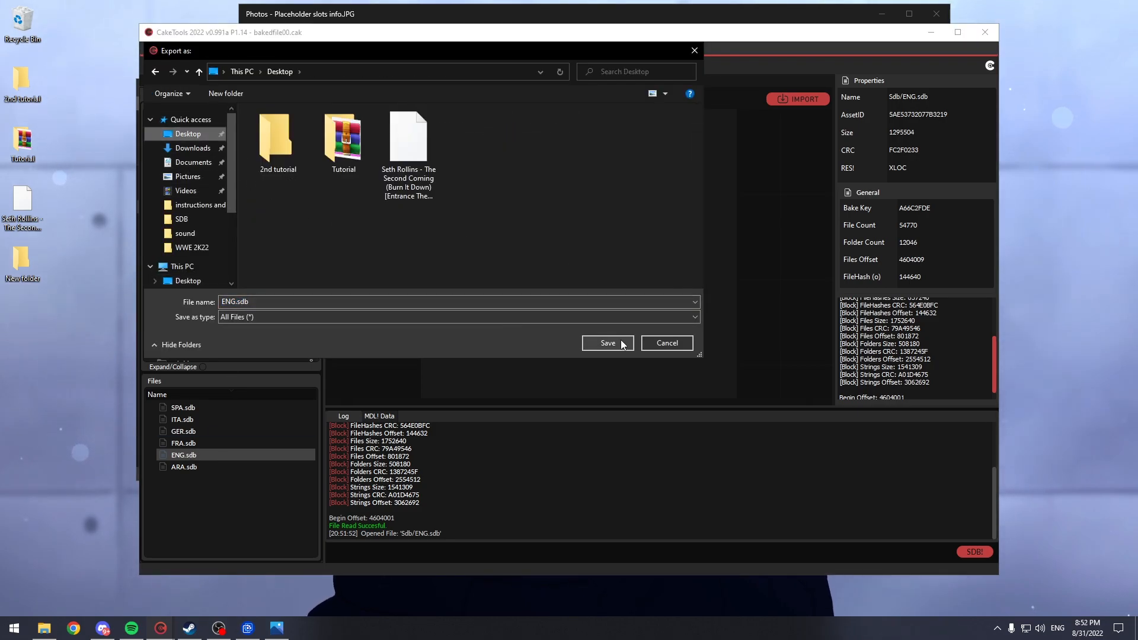
{"action": "mouse_move", "coordinate": [601, 349]}
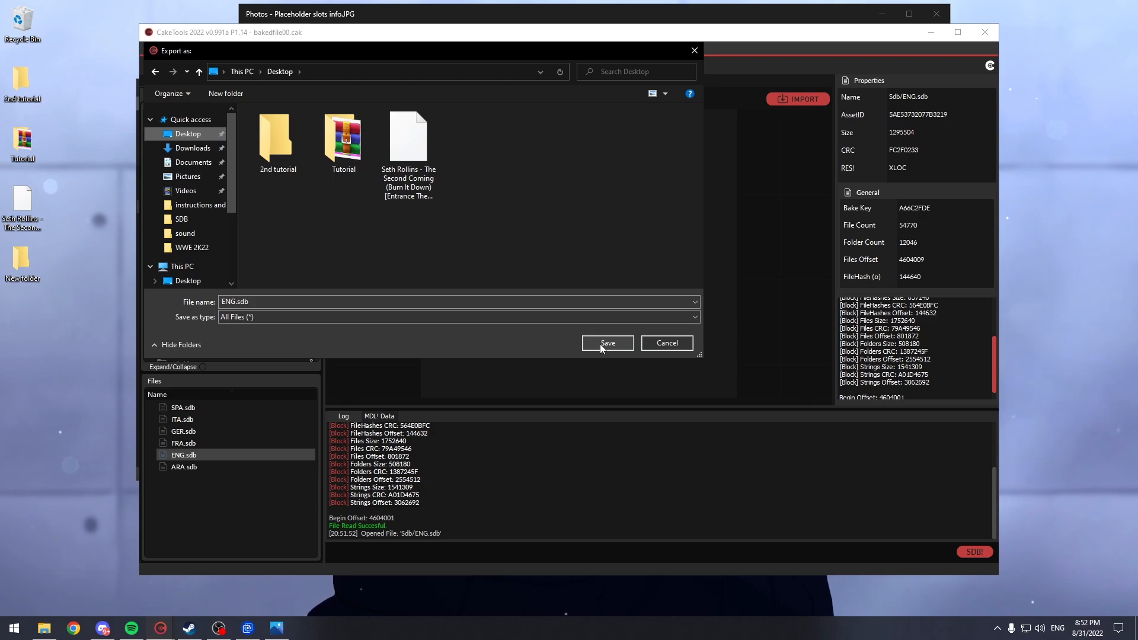
{"action": "left_click", "coordinate": [607, 343]}
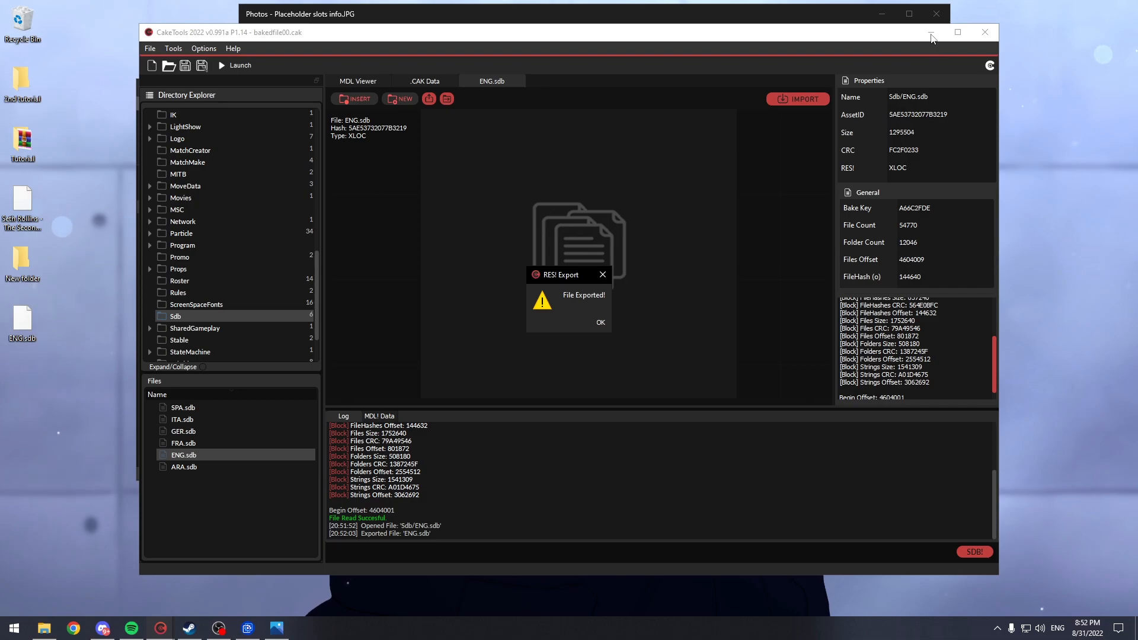
{"action": "left_click", "coordinate": [600, 321]}
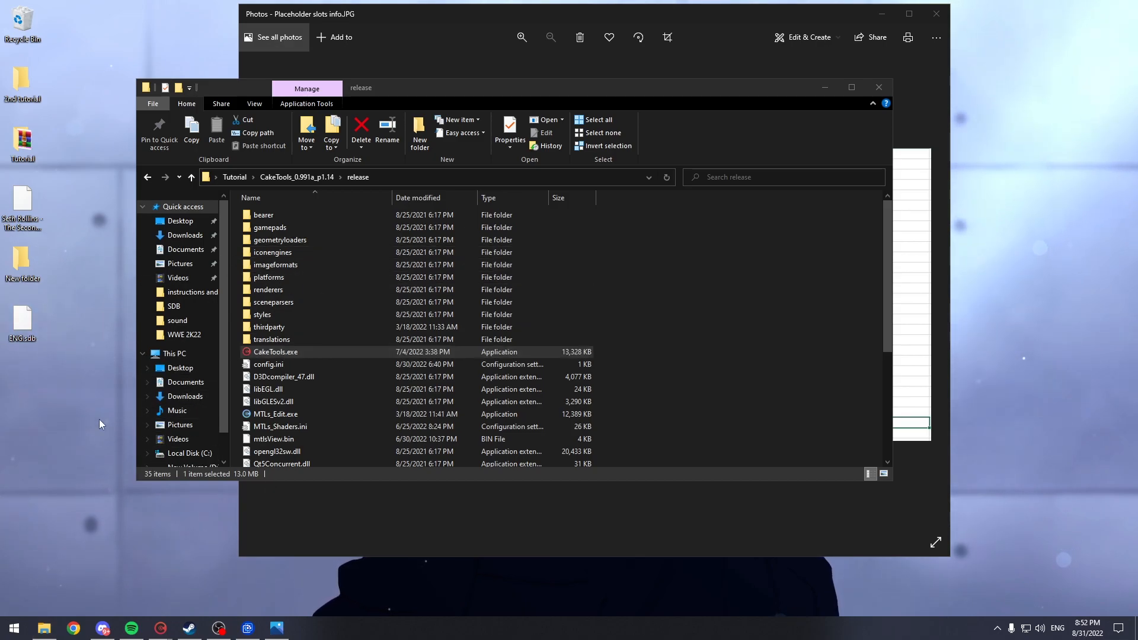
- Launch SDB_Editor.exe from the CakeTools release folder
{"action": "scroll", "scroll_direction": "down", "scroll_amount": 3}
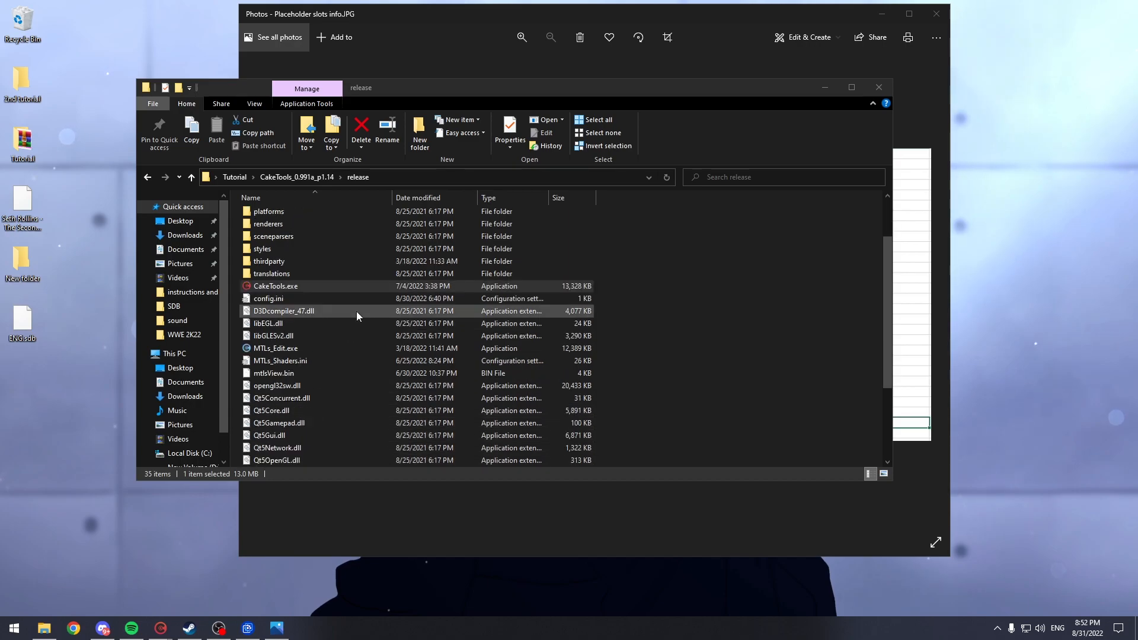
{"action": "scroll", "scroll_direction": "down", "scroll_amount": 3}
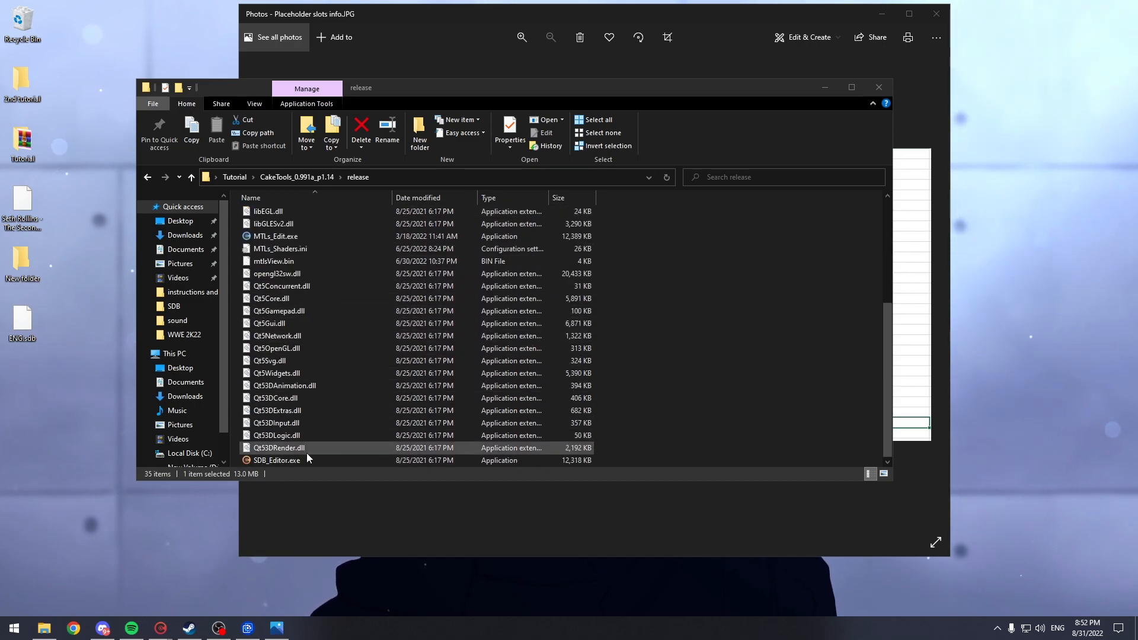
{"action": "left_click", "coordinate": [277, 460]}
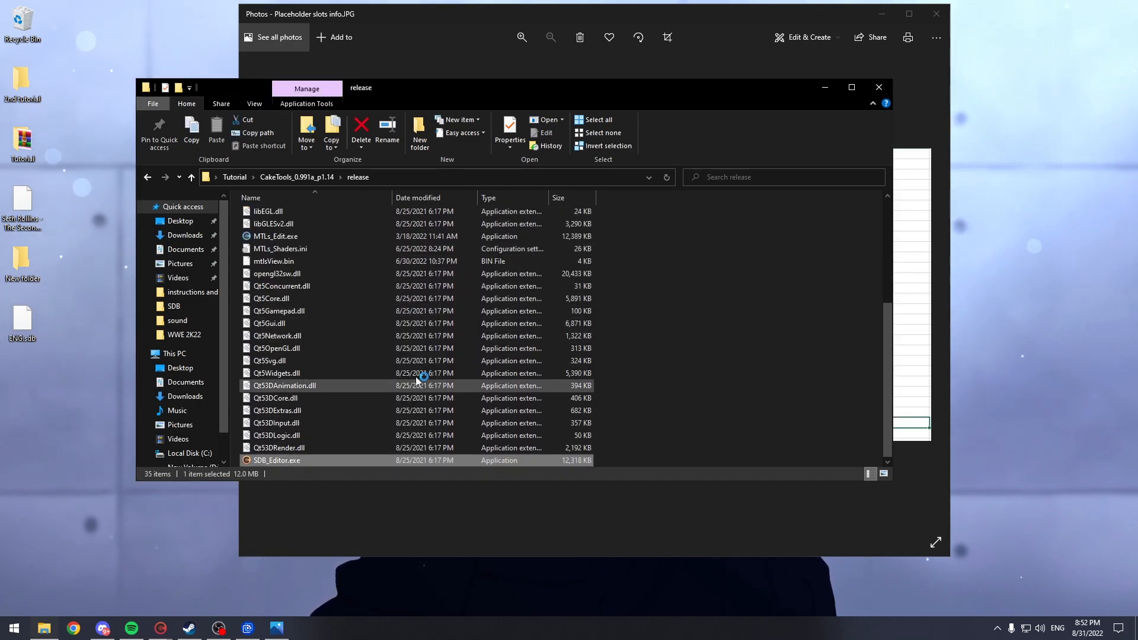
{"action": "double_click", "coordinate": [276, 460]}
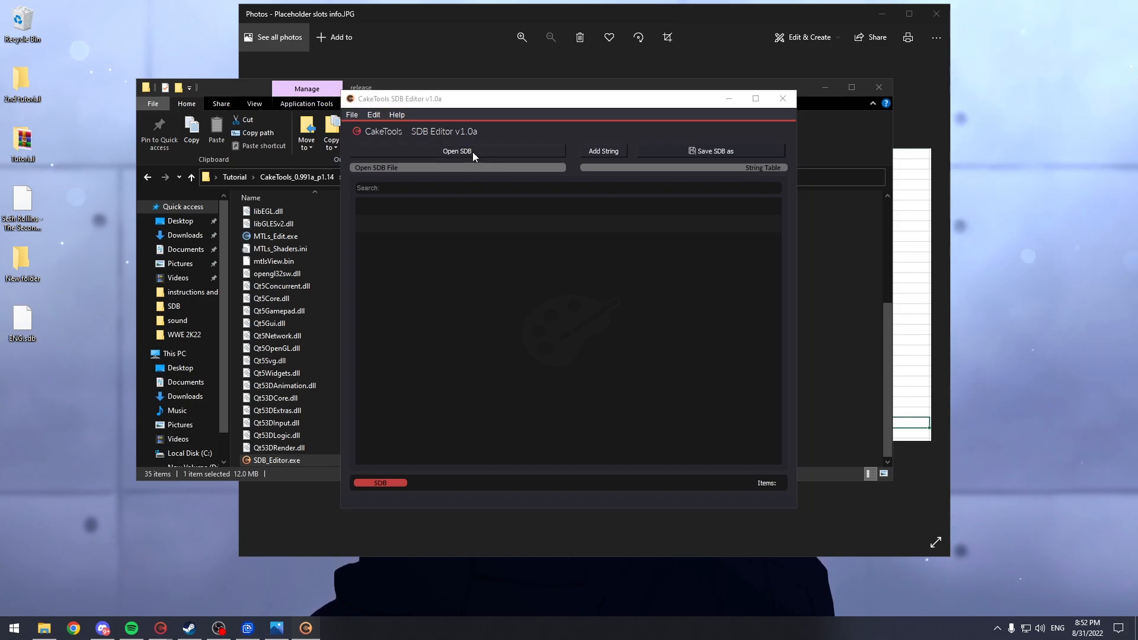
- Browse the Open SDB dialog to the desktop where ENG.sdb was exported
{"action": "left_click", "coordinate": [457, 150]}
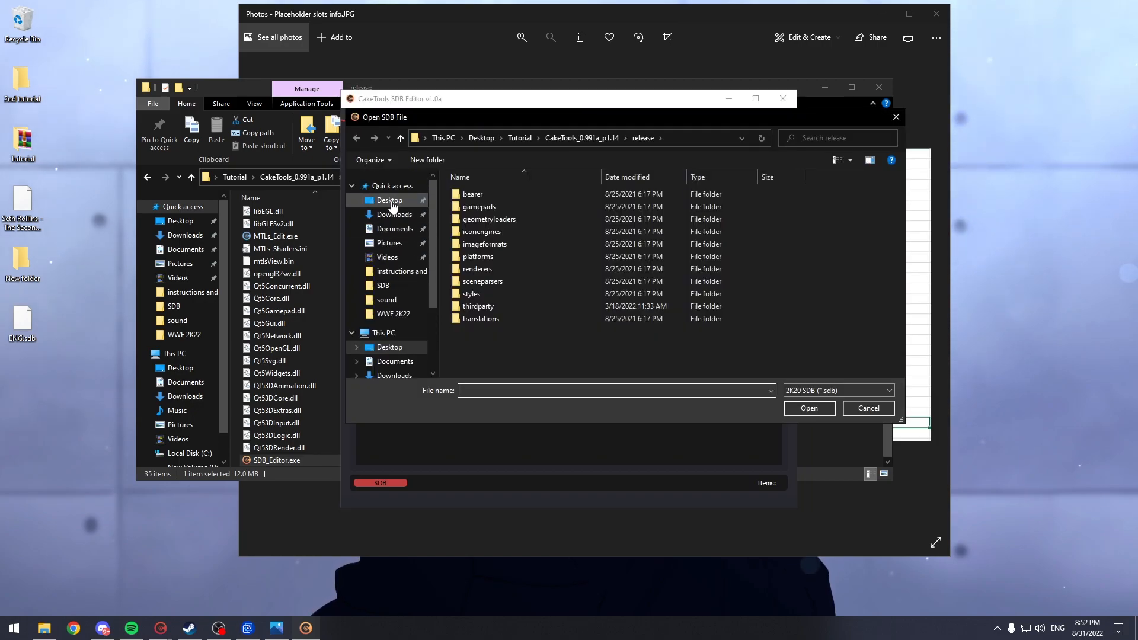
{"action": "left_click", "coordinate": [389, 199]}
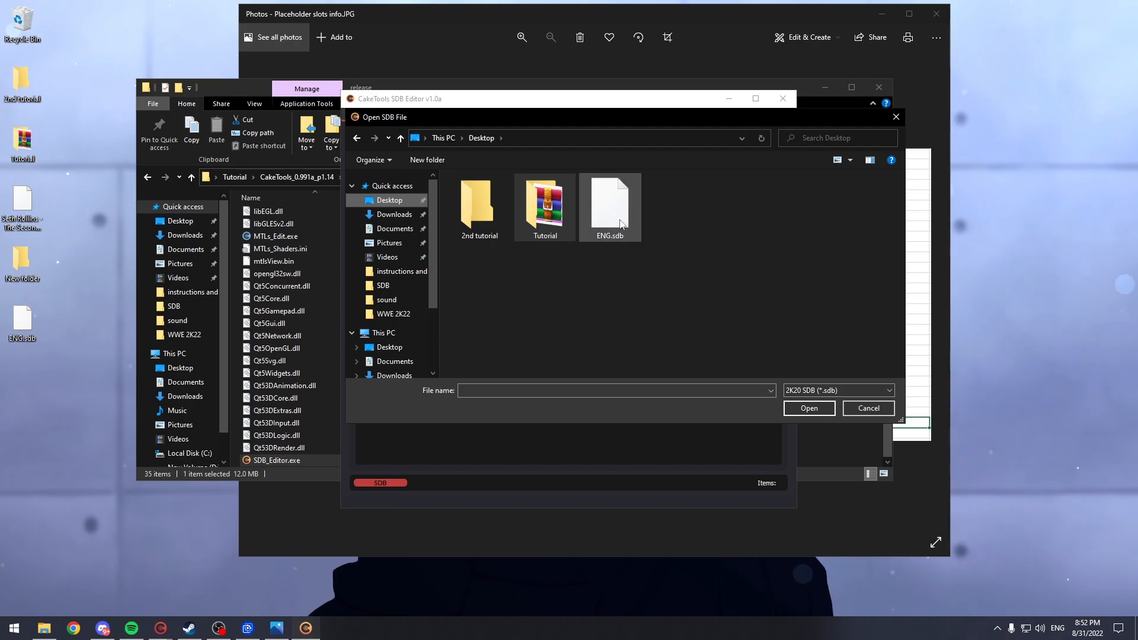
{"action": "mouse_move", "coordinate": [609, 203]}
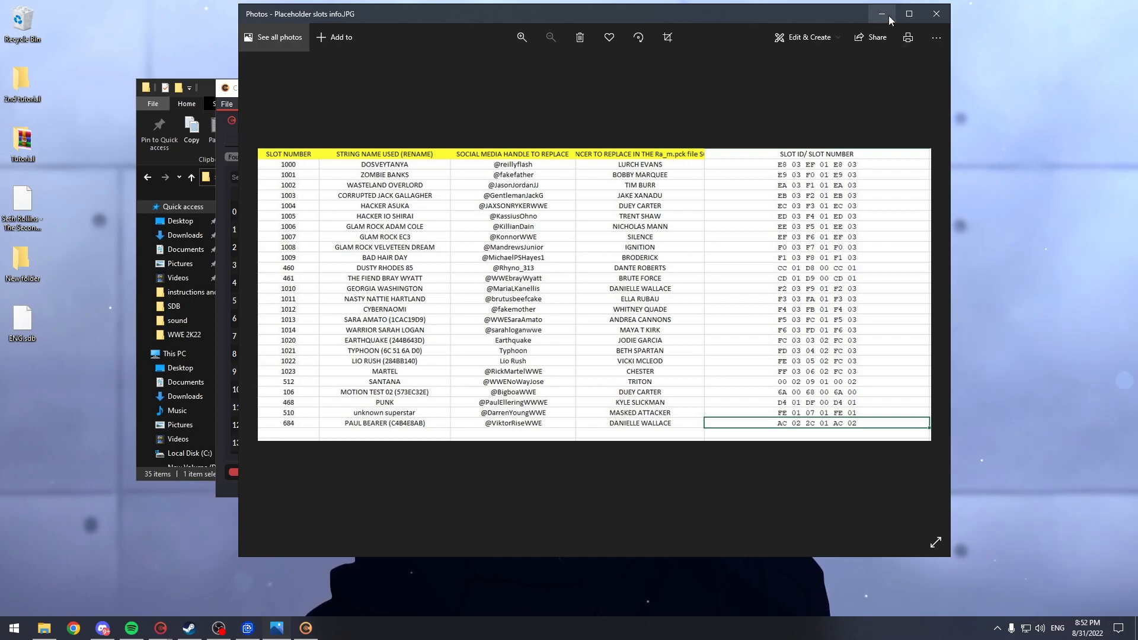
- Filter the loaded strings with the search 'corrupted jack'
{"action": "left_click", "coordinate": [880, 14]}
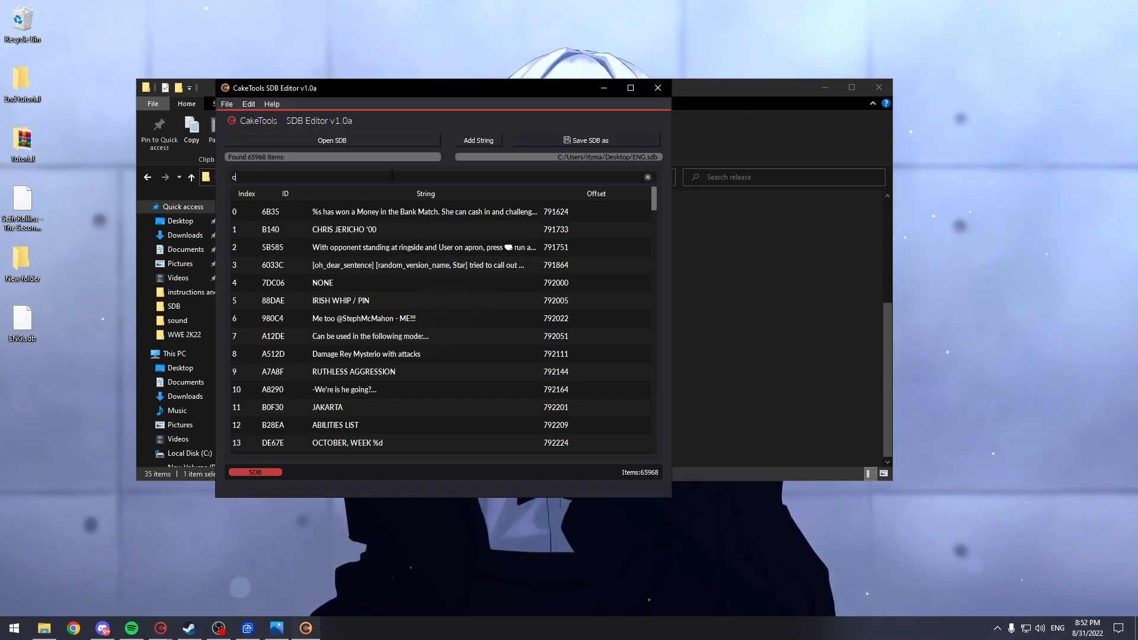
{"action": "type", "text": "orrupted"}
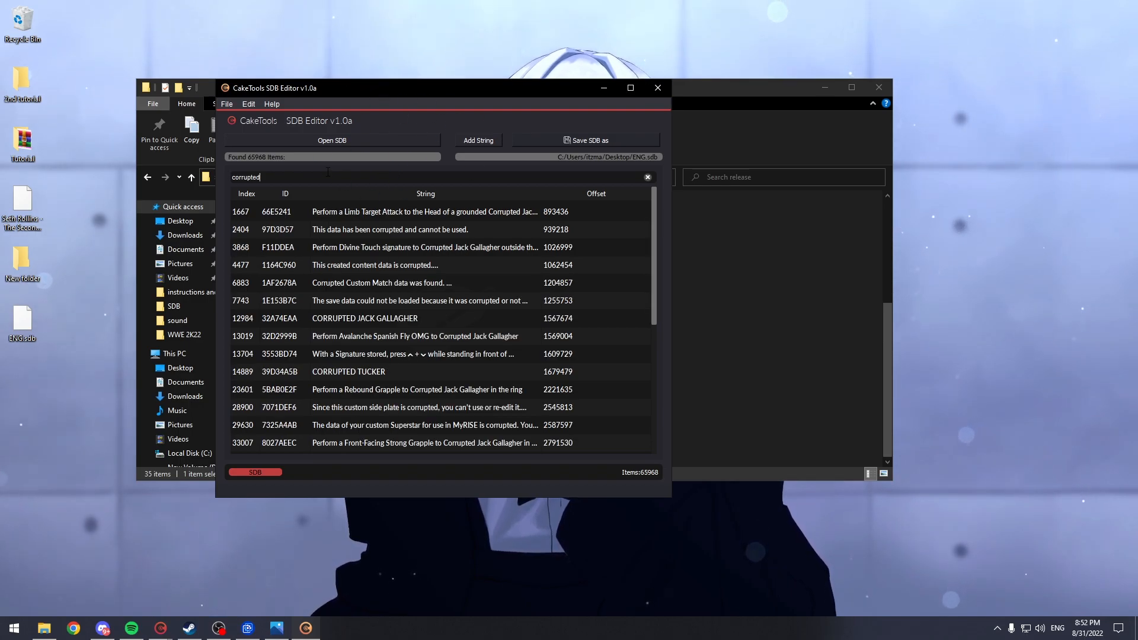
{"action": "type", "text": "jack"}
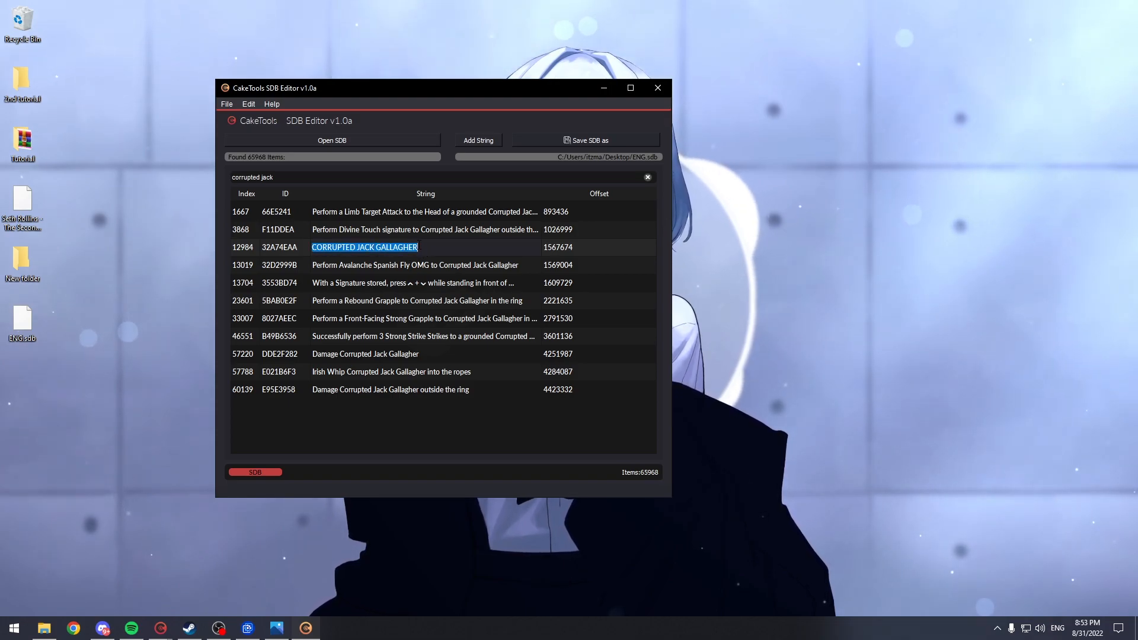
- Retype string 12984 CORRUPTED JACK GALLAGHER as KAZUCHIKA OKADA in capitals
{"action": "type", "text": "K"}
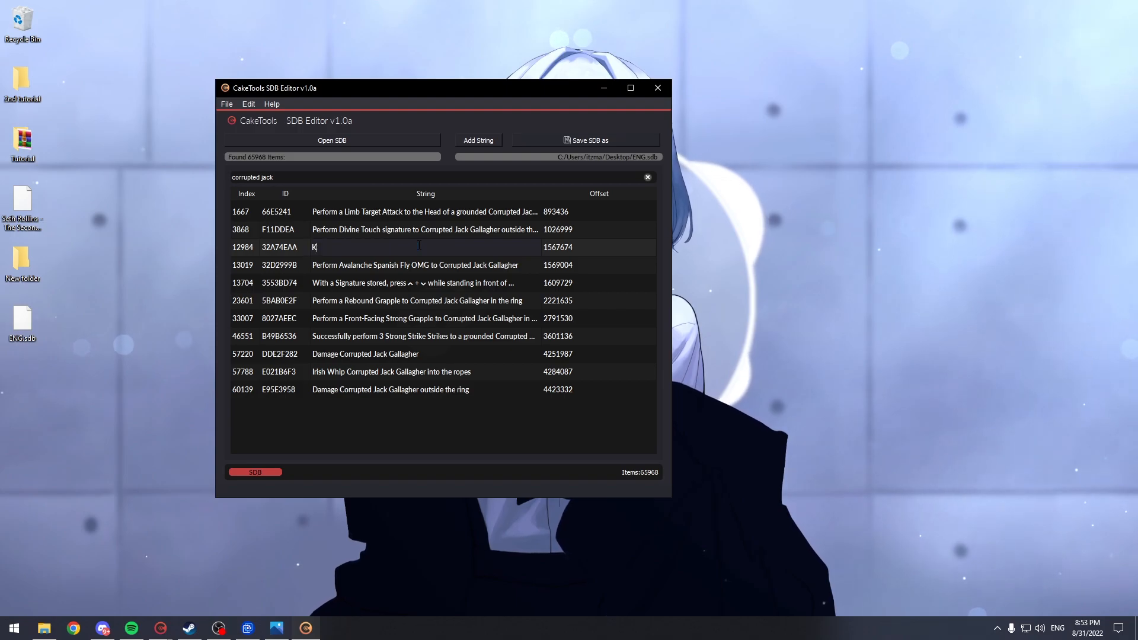
{"action": "type", "text": "Kazuchika"}
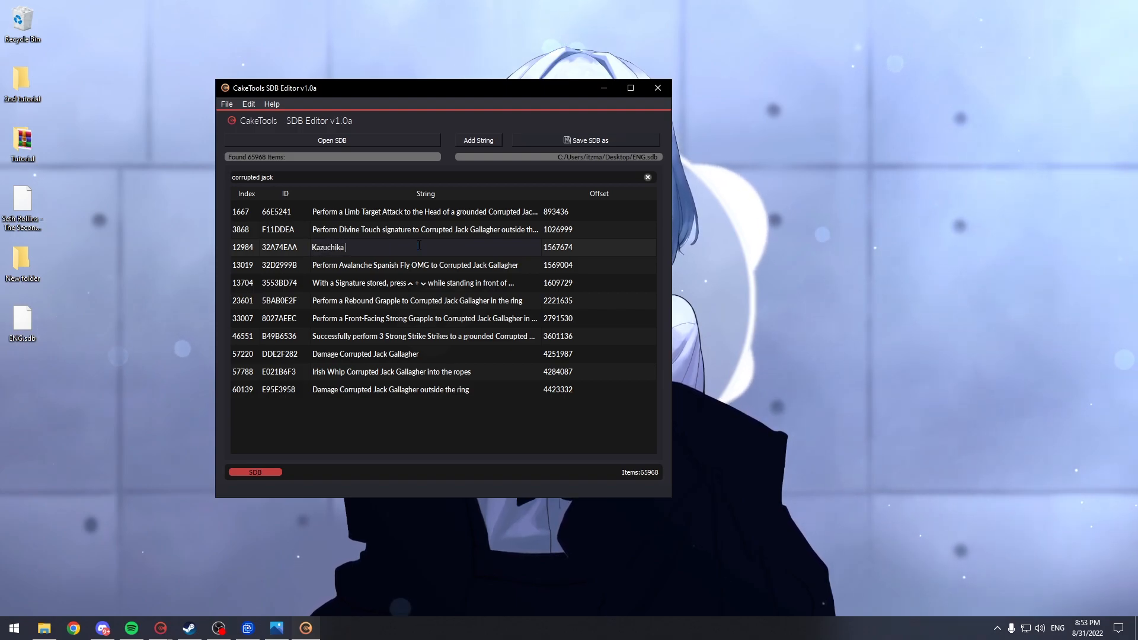
{"action": "type", "text": "Okada"}
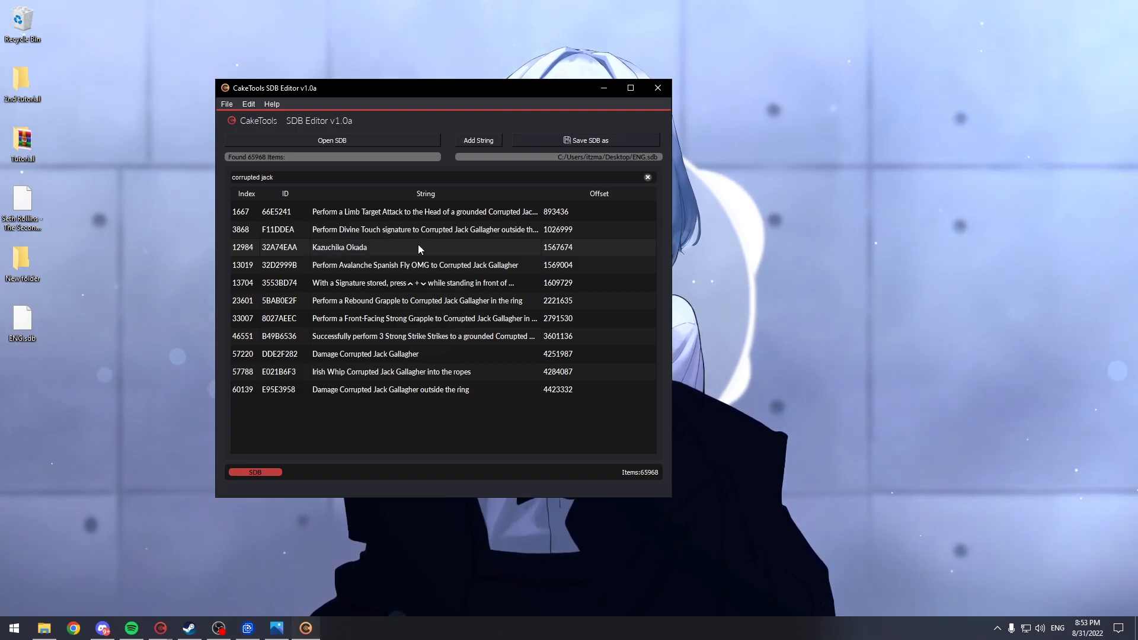
{"action": "mouse_move", "coordinate": [294, 242]}
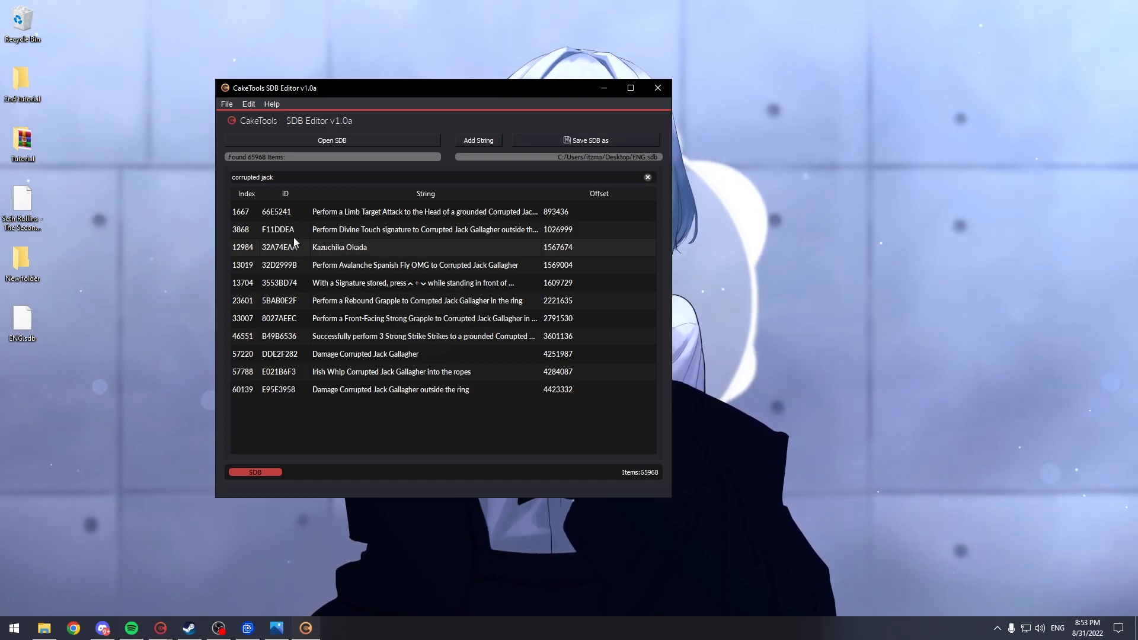
{"action": "double_click", "coordinate": [339, 247]}
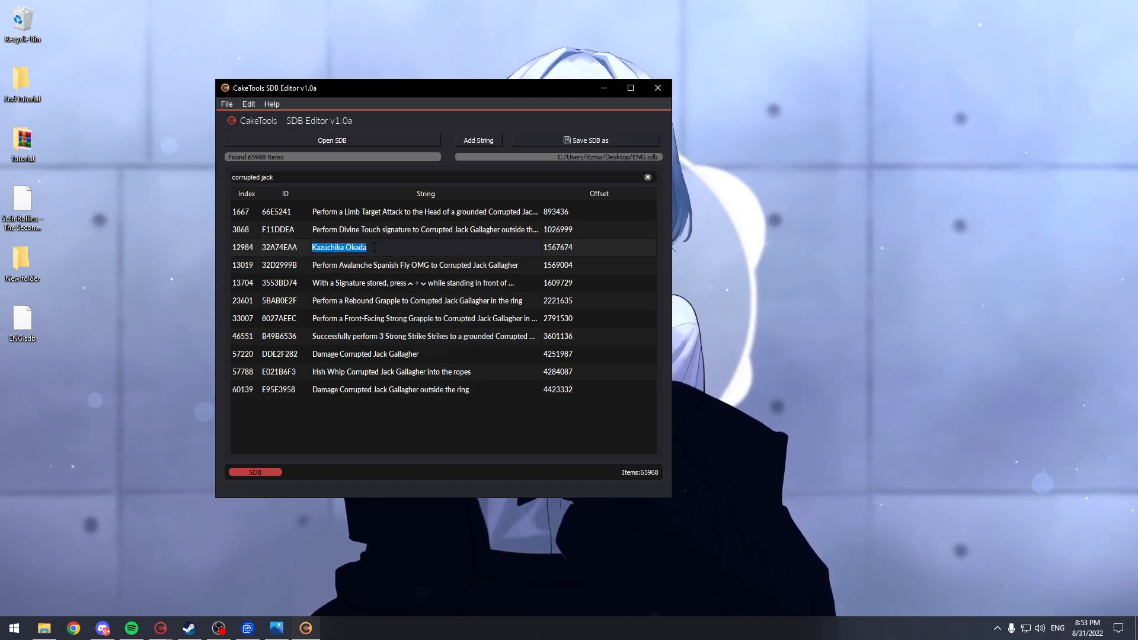
{"action": "type", "text": "KA"}
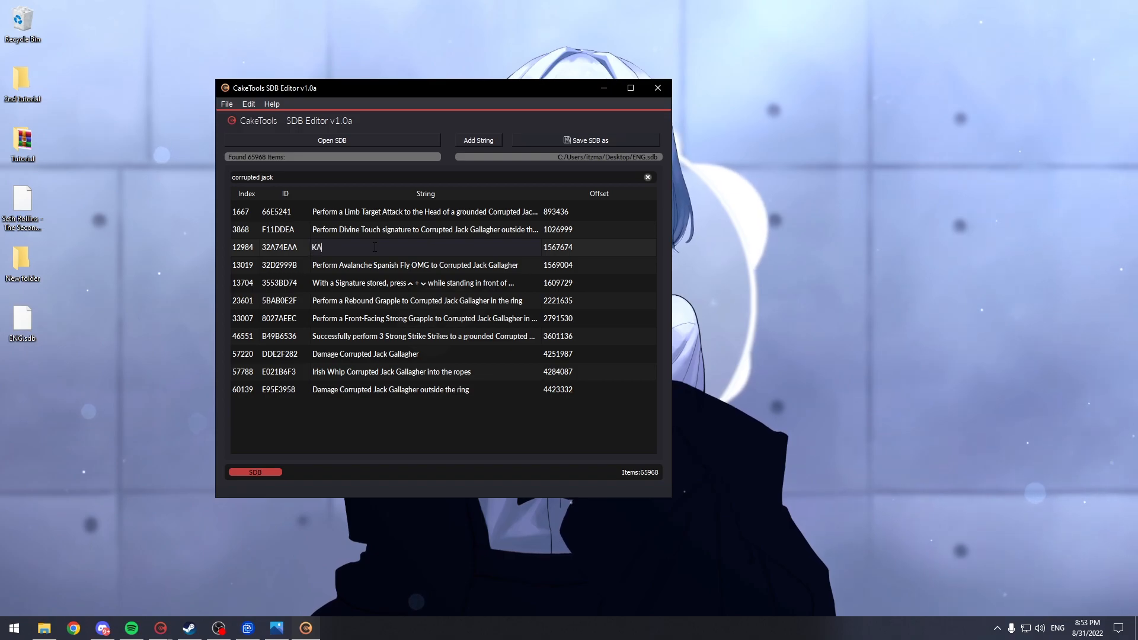
{"action": "type", "text": "ZUCHIKA OKADA"}
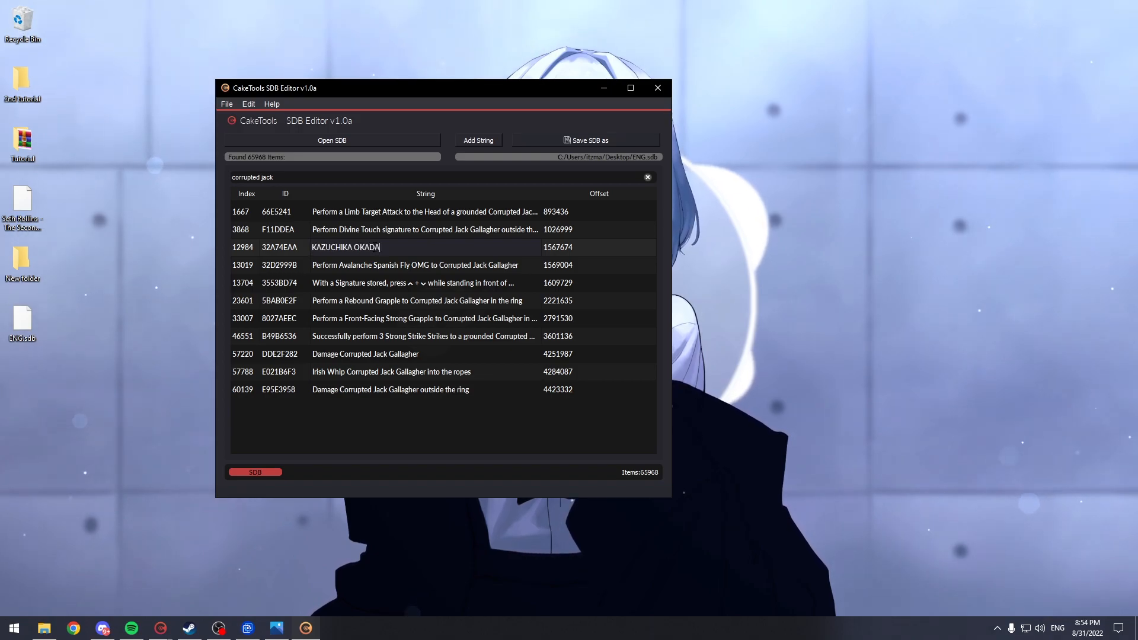
{"action": "mouse_move", "coordinate": [273, 629]}
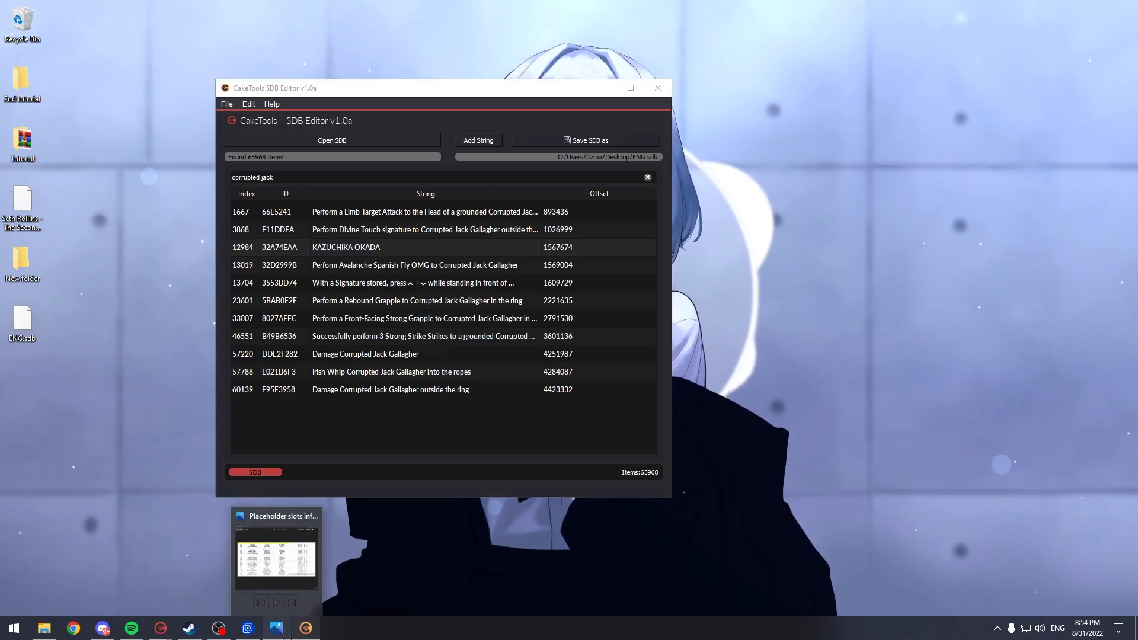
{"action": "left_click", "coordinate": [276, 551]}
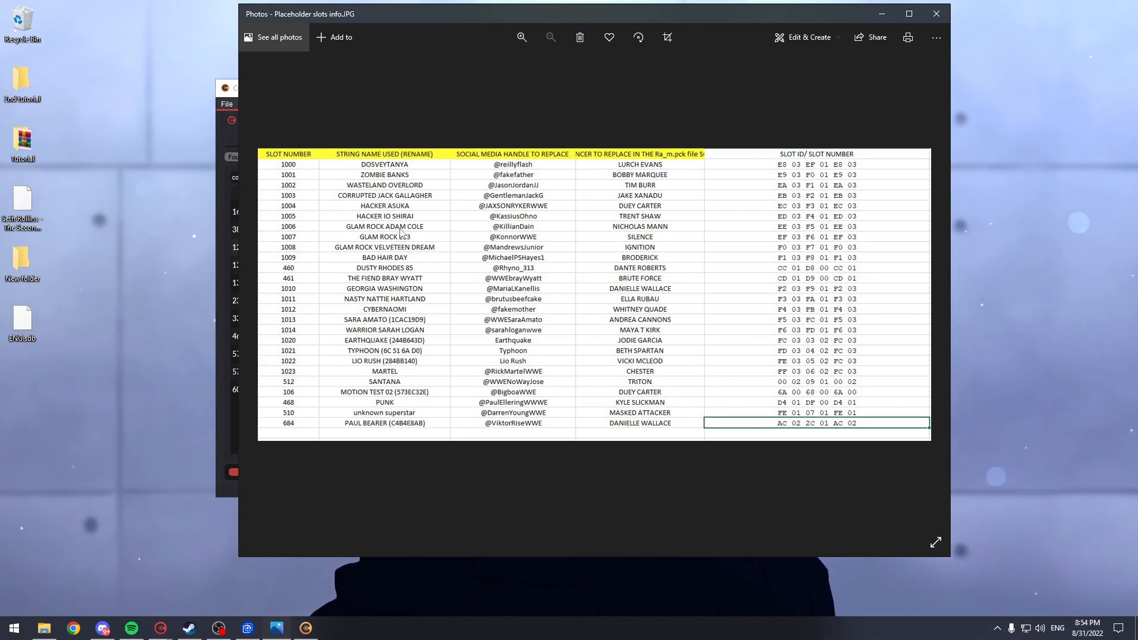
{"action": "mouse_move", "coordinate": [533, 165]}
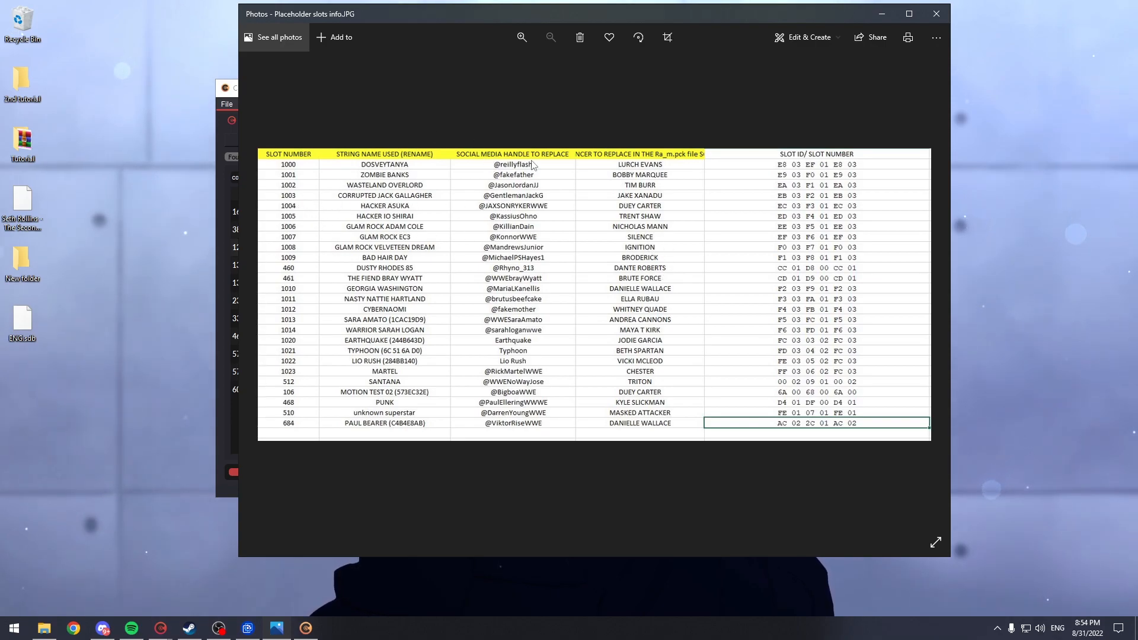
{"action": "mouse_move", "coordinate": [504, 204]}
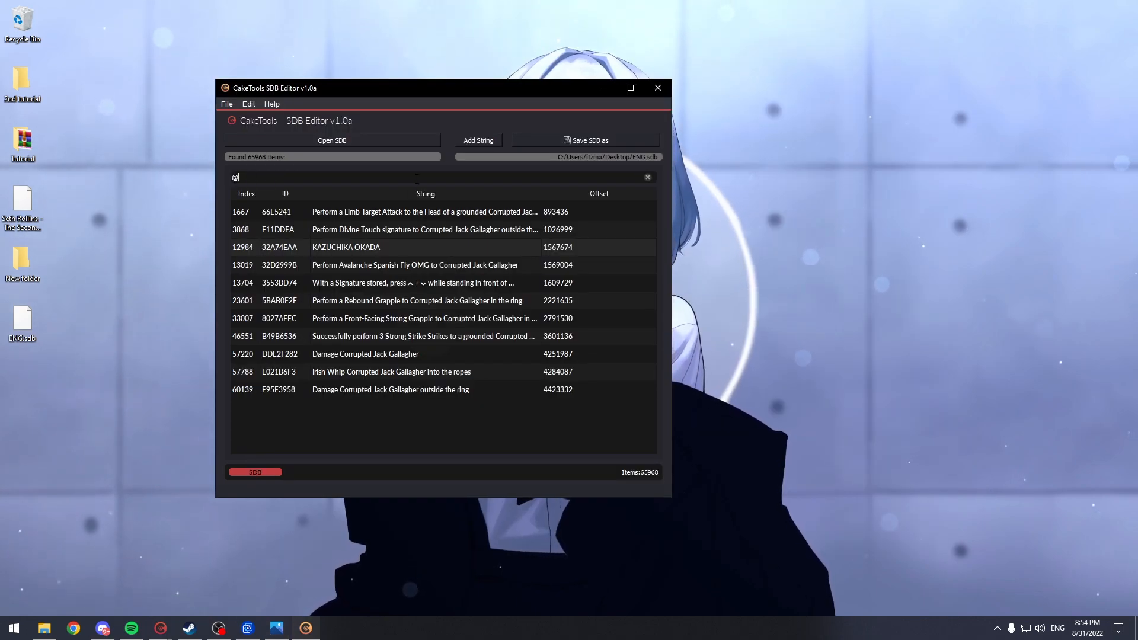
{"action": "type", "text": "gentlemanjackg"}
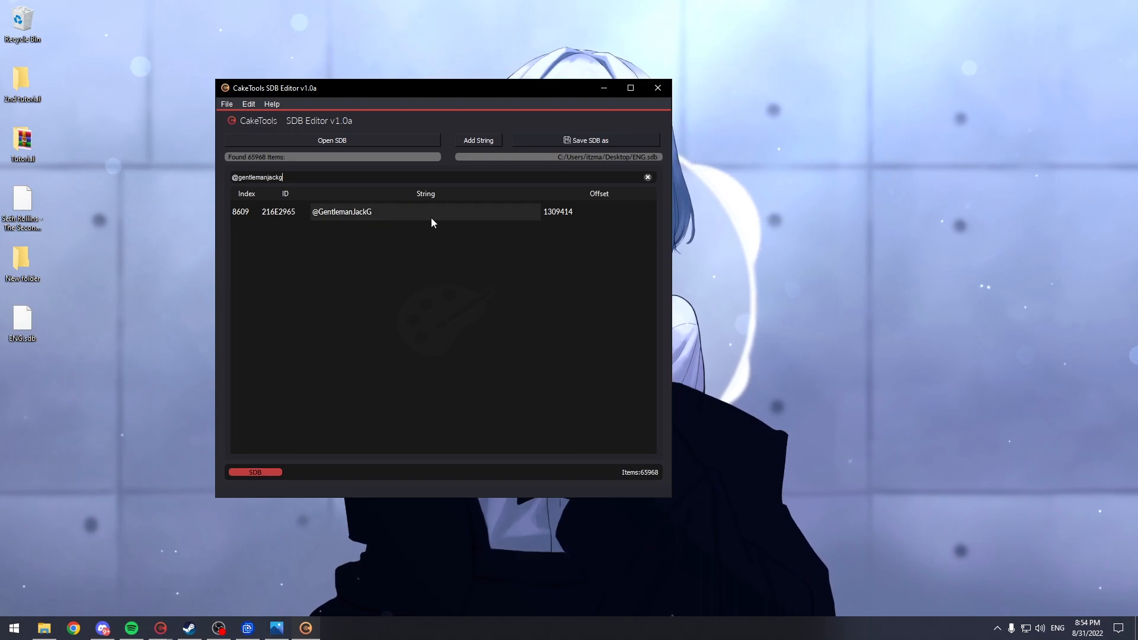
{"action": "mouse_move", "coordinate": [404, 200]}
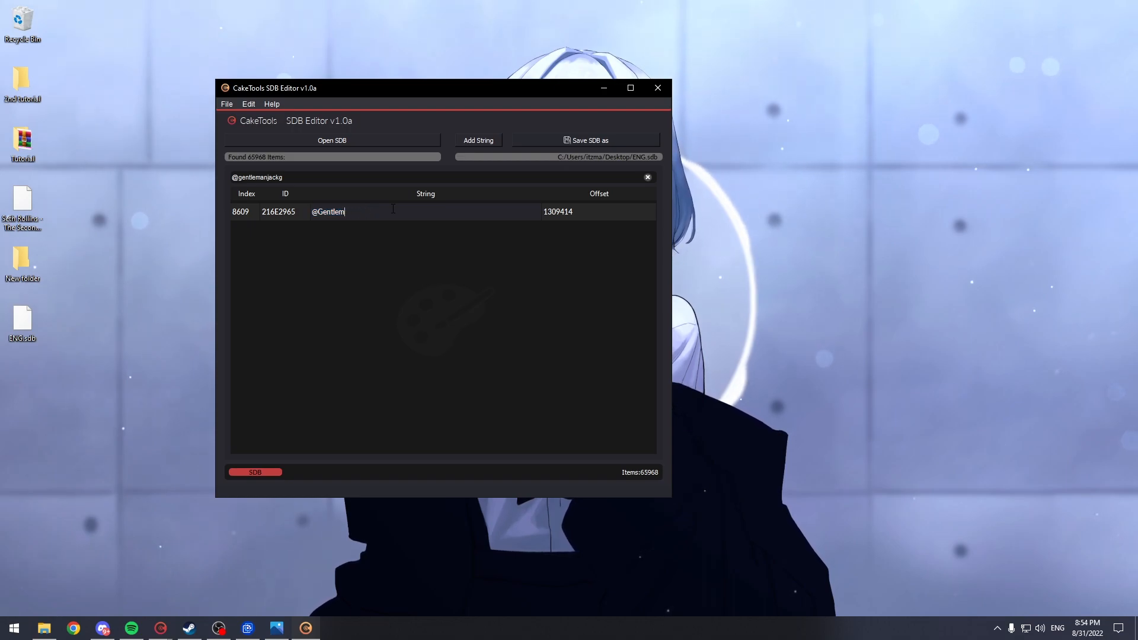
{"action": "type", "text": "KA"}
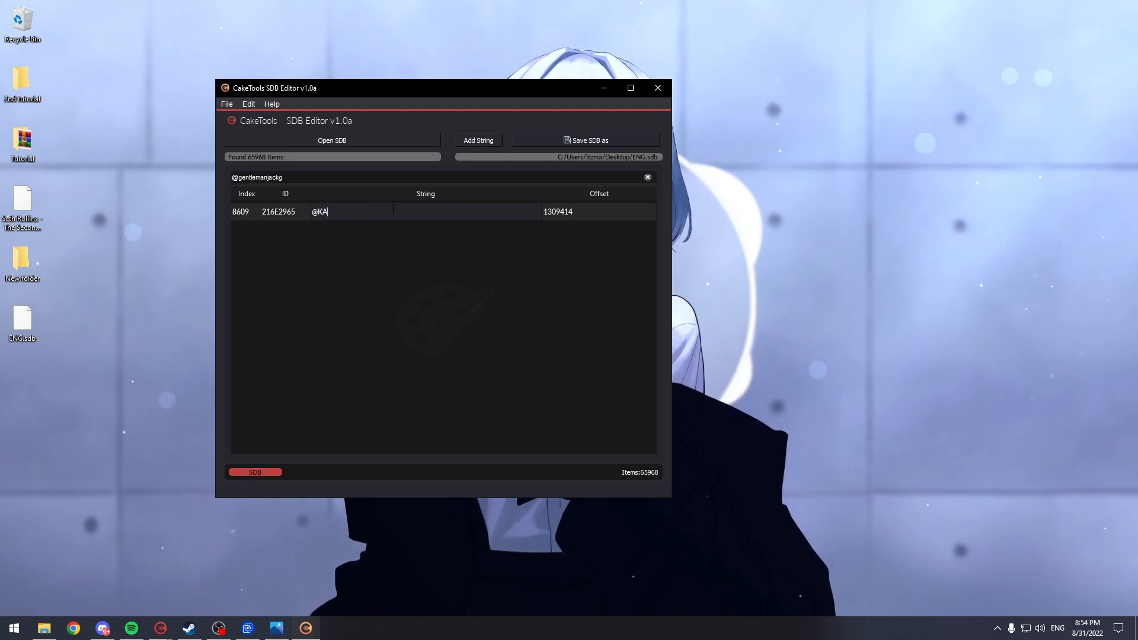
{"action": "type", "text": "zuc"}
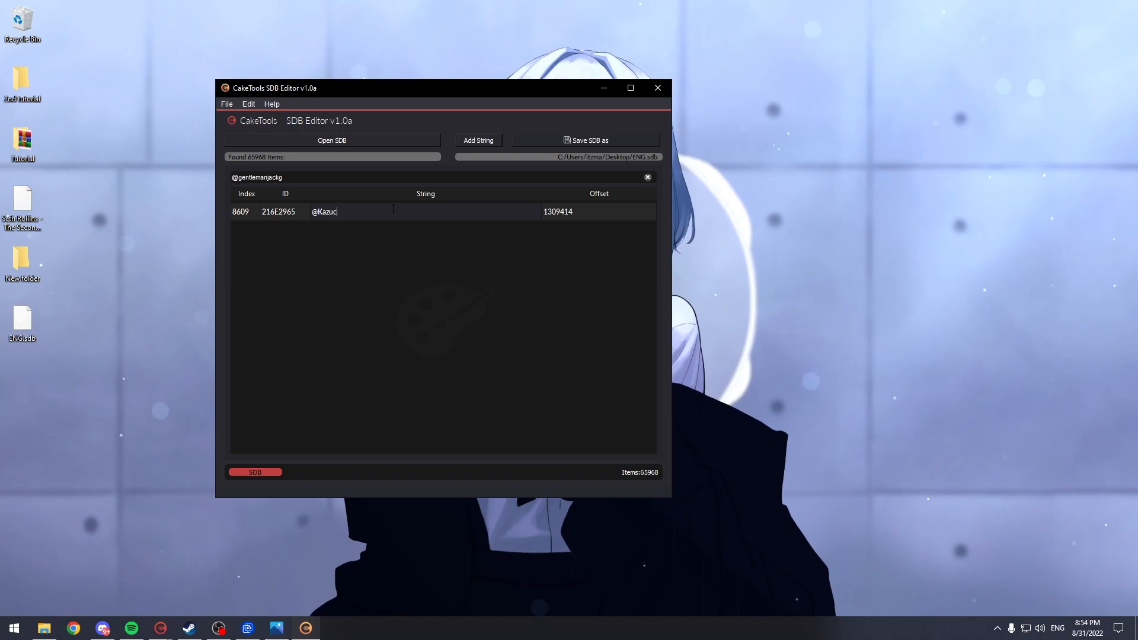
{"action": "type", "text": "hik"}
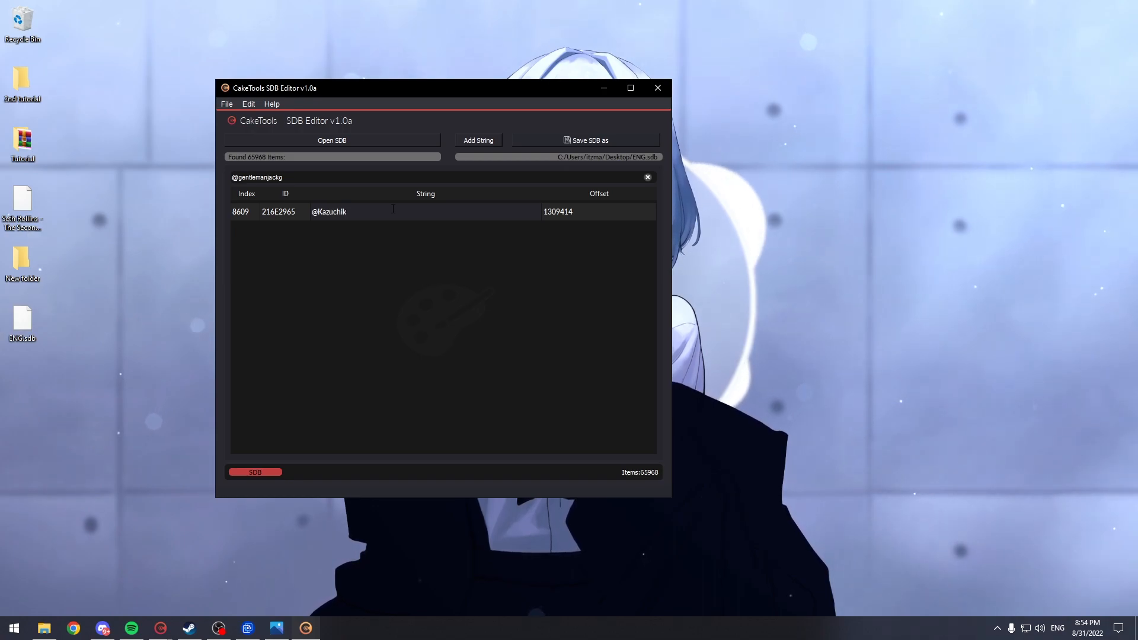
{"action": "type", "text": "Okada"}
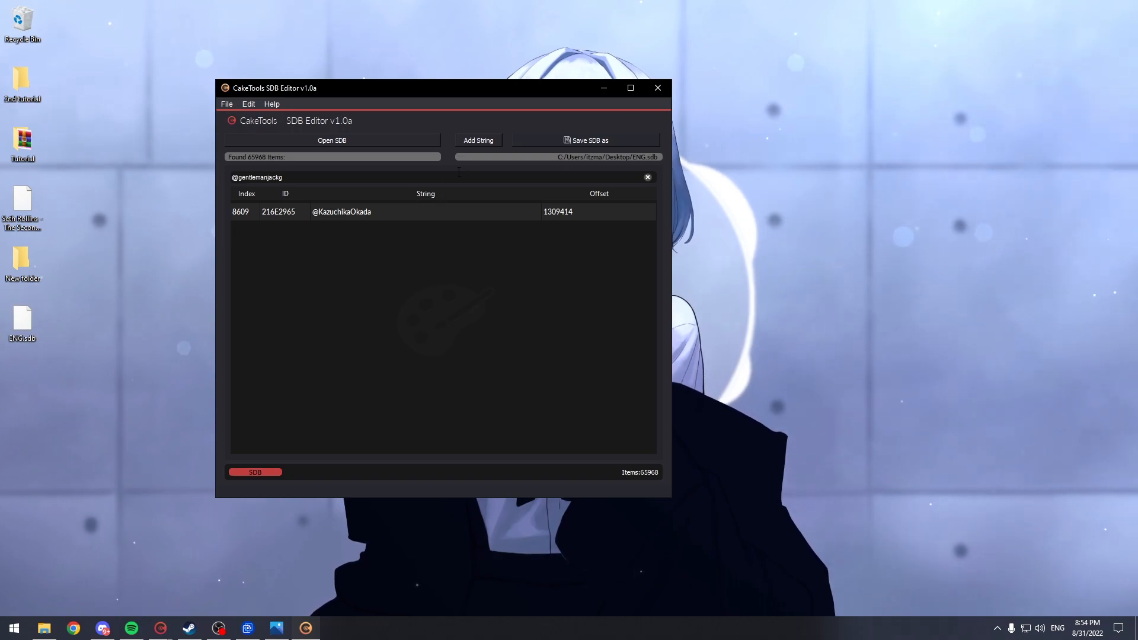
- Save the table as ENG.sdb in WWE 2K22/_mods/SDB, overwriting the existing file
{"action": "left_click", "coordinate": [584, 140]}
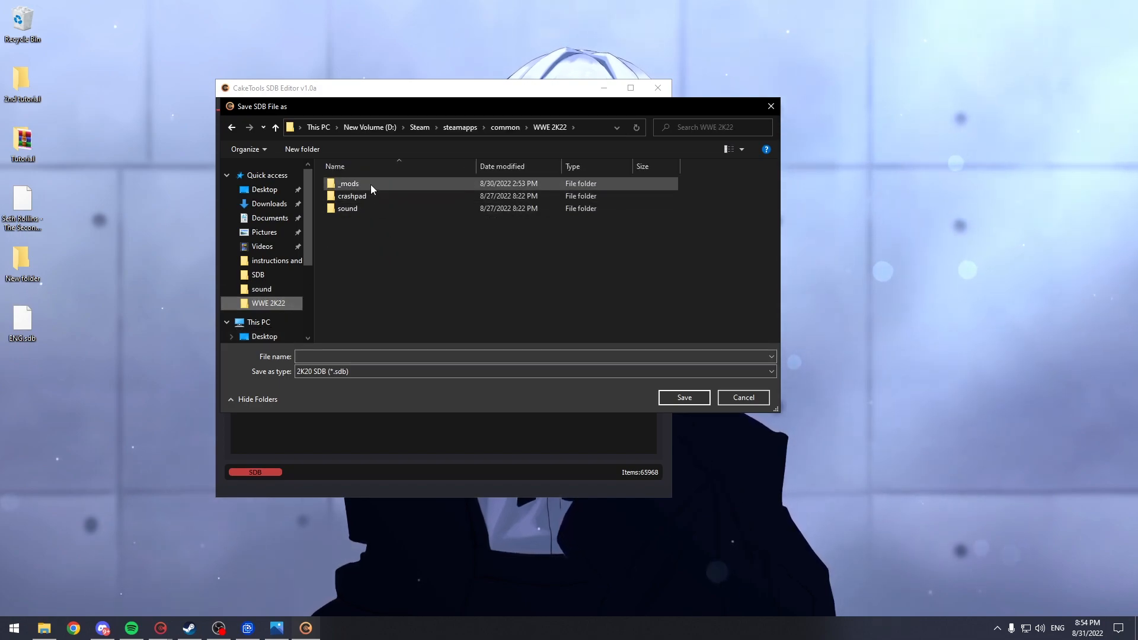
{"action": "double_click", "coordinate": [349, 182]}
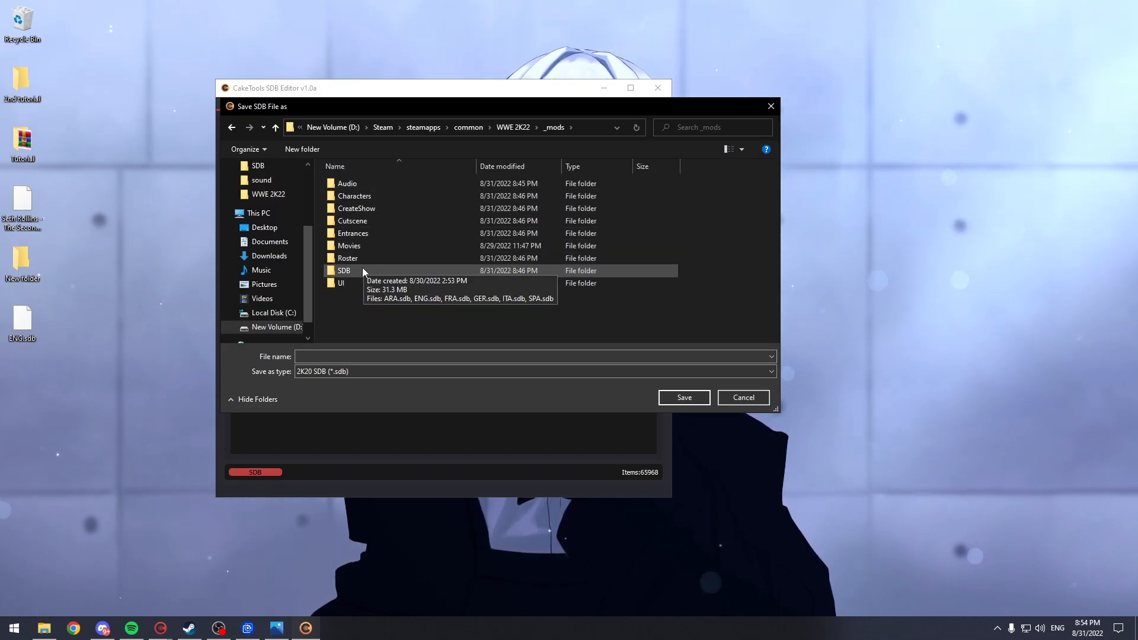
{"action": "mouse_move", "coordinate": [373, 275]}
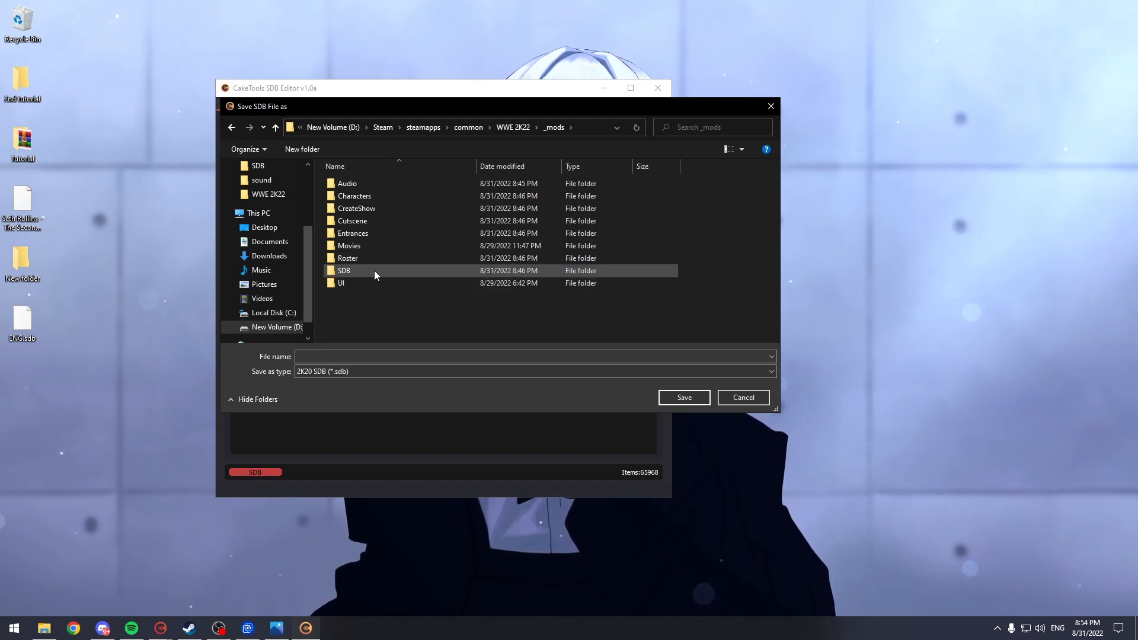
{"action": "mouse_move", "coordinate": [344, 270]}
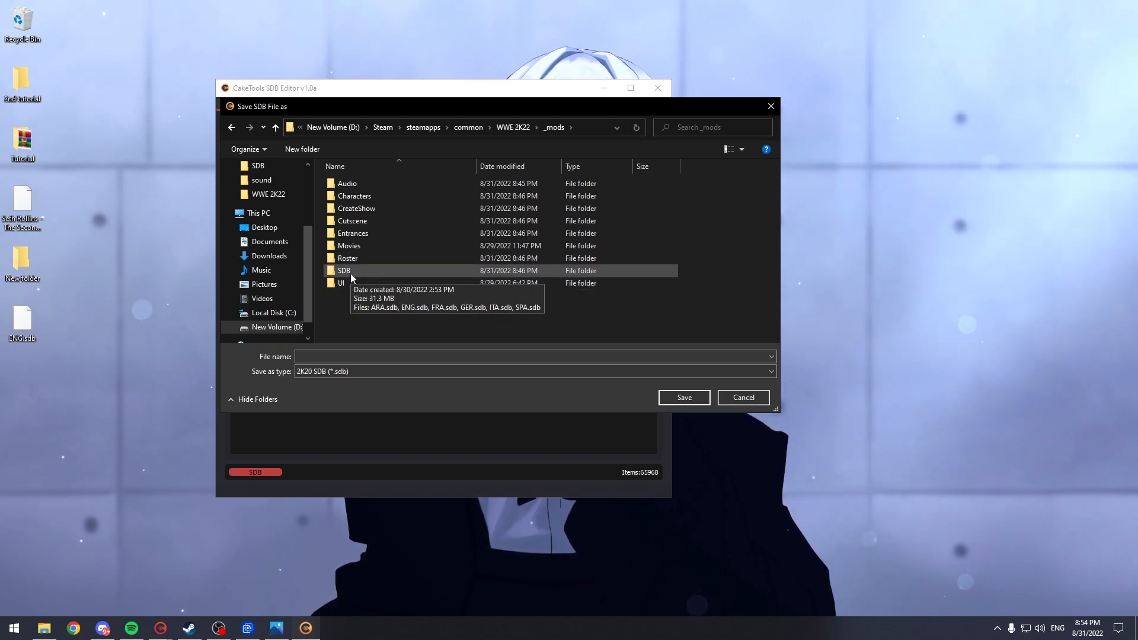
{"action": "mouse_move", "coordinate": [338, 304]}
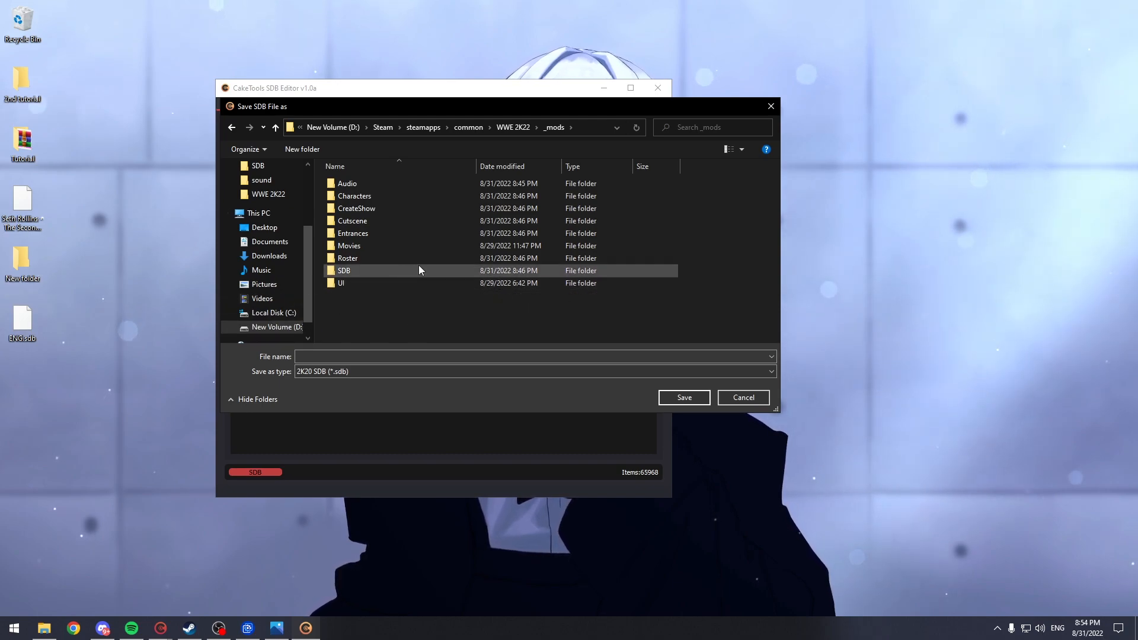
{"action": "double_click", "coordinate": [343, 270]}
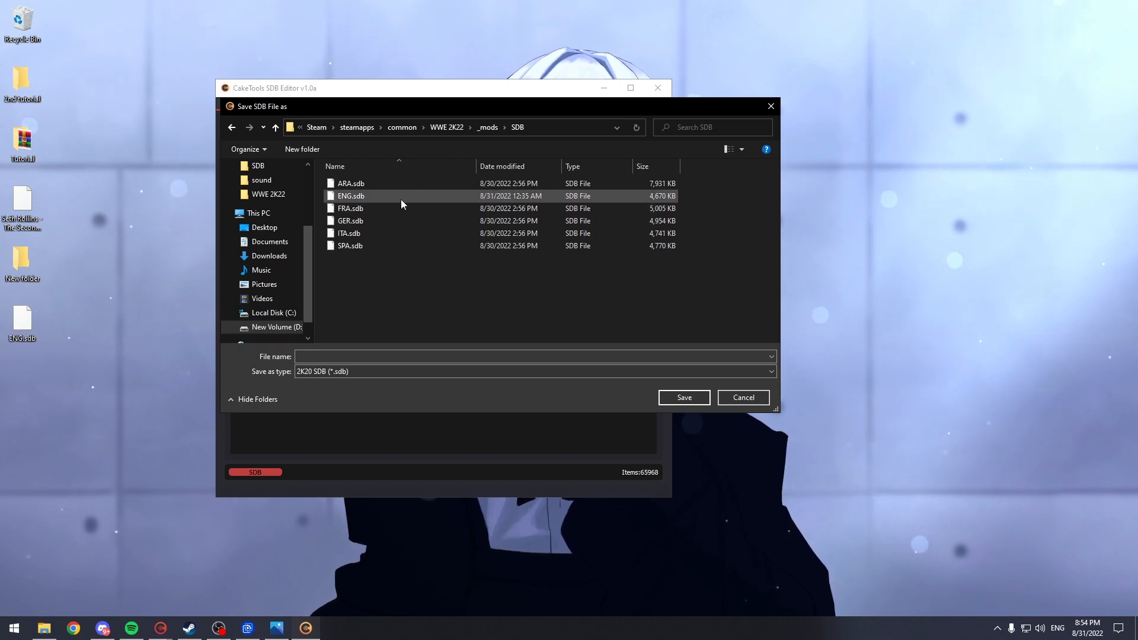
{"action": "mouse_move", "coordinate": [392, 196]}
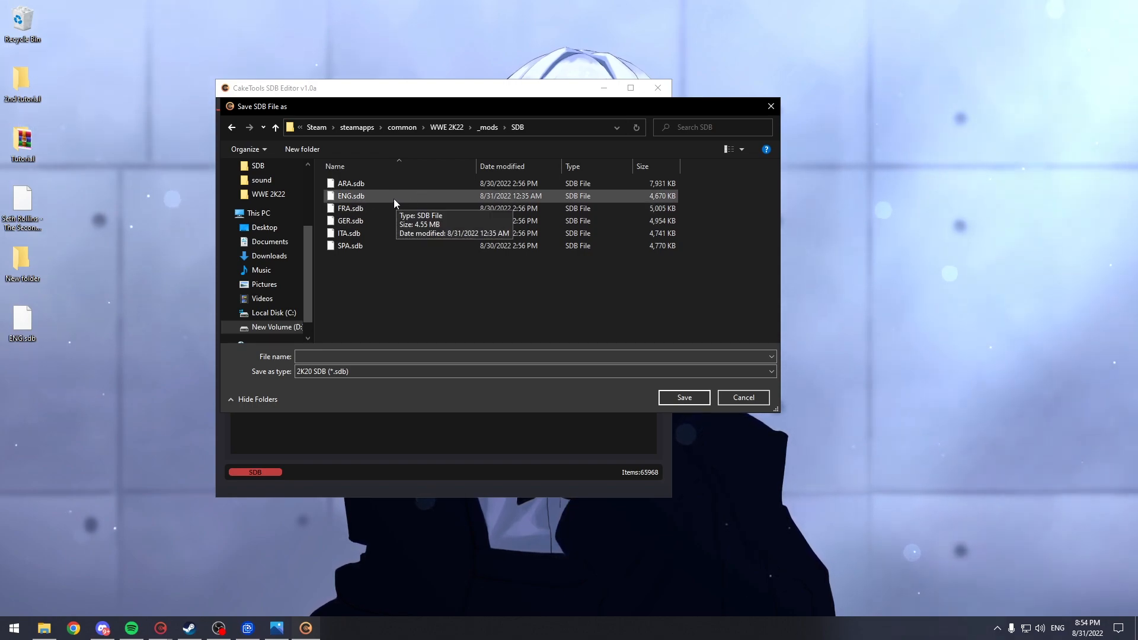
{"action": "left_click", "coordinate": [682, 397]}
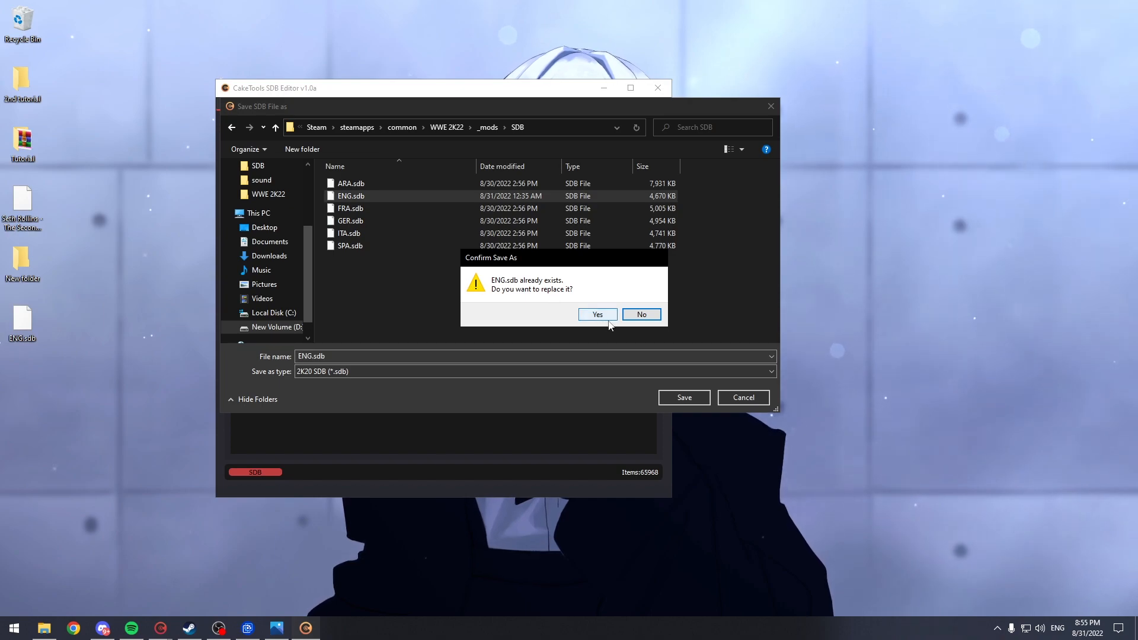
{"action": "mouse_move", "coordinate": [604, 318]}
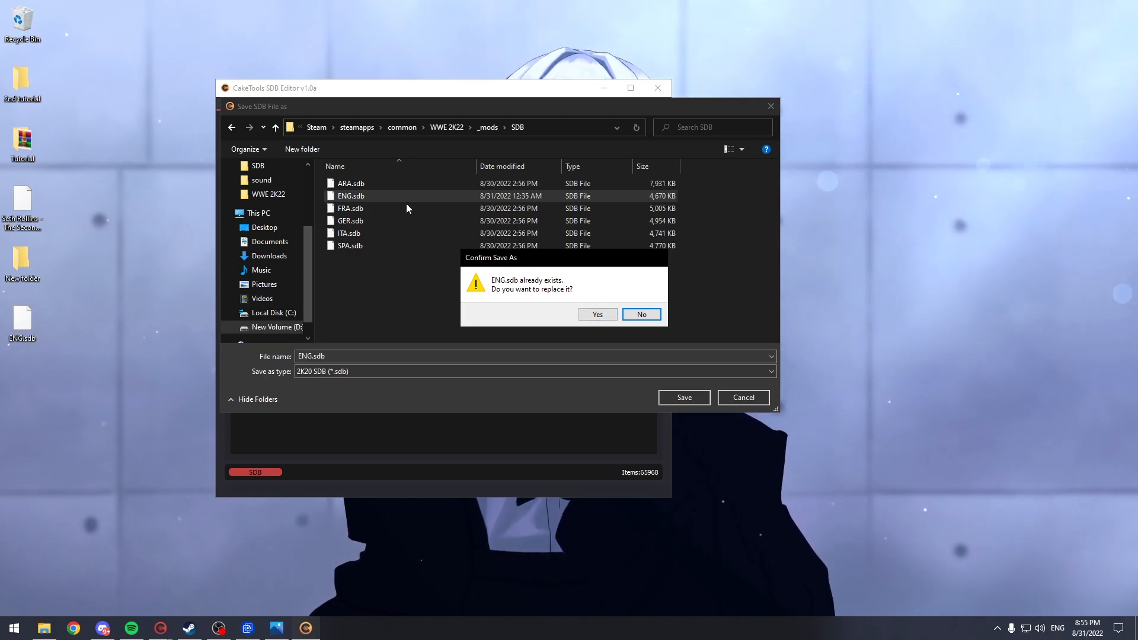
{"action": "left_click", "coordinate": [596, 314]}
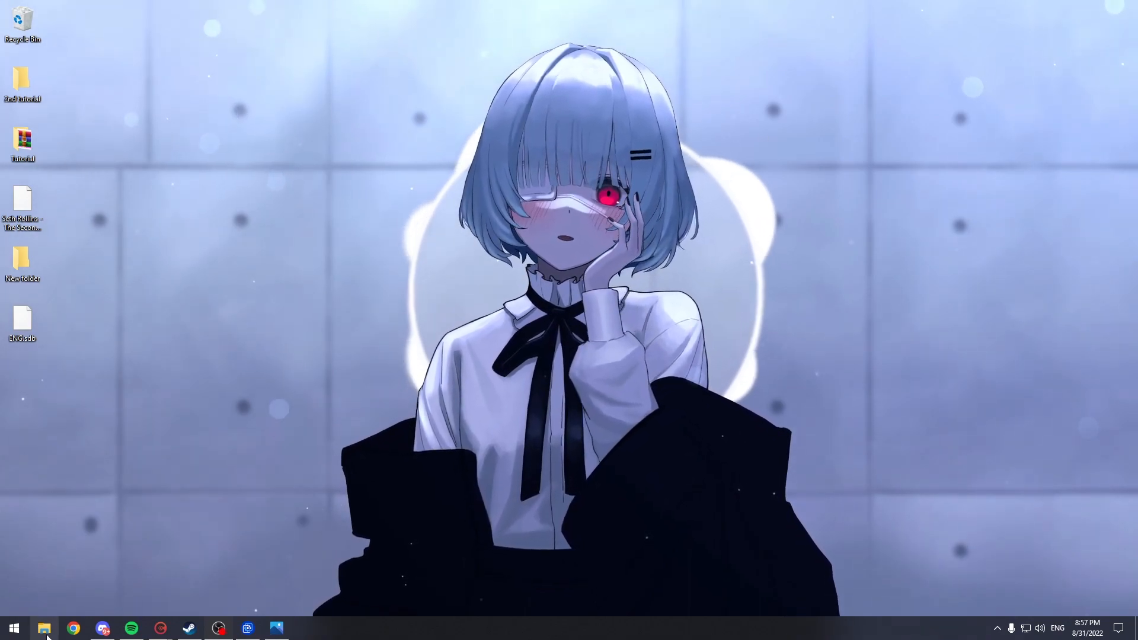
- Browse to _mods/UI/Assets/2K20_texture/2K20_Renders/Superstars/TypeA and select the 100300_superstar.dds placeholder
{"action": "left_click", "coordinate": [44, 629]}
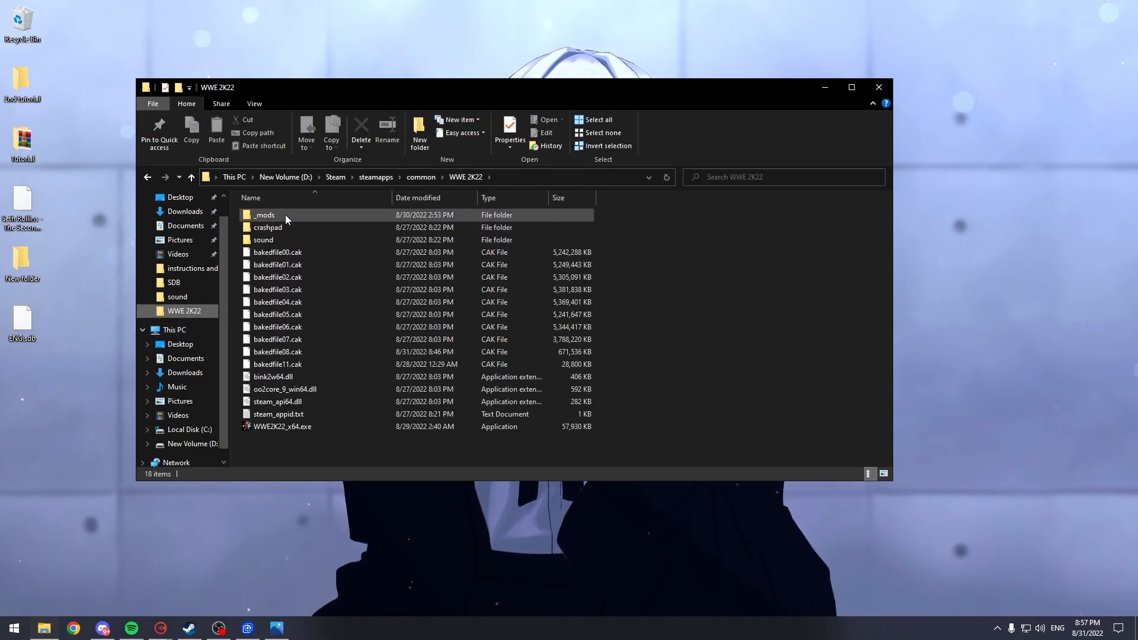
{"action": "double_click", "coordinate": [264, 214]}
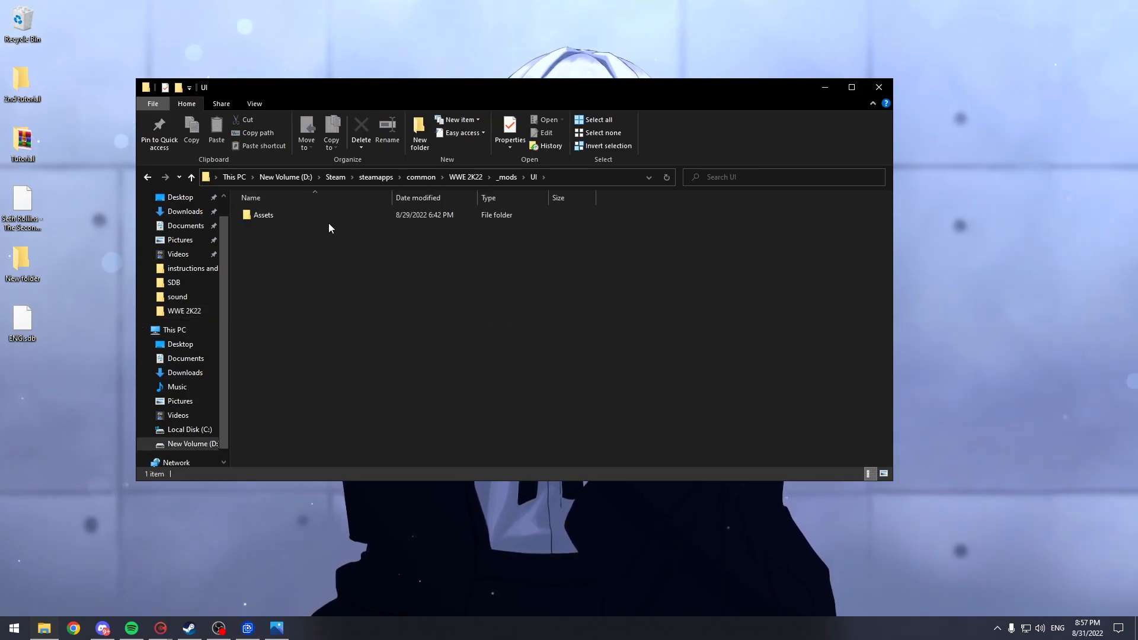
{"action": "double_click", "coordinate": [263, 214]}
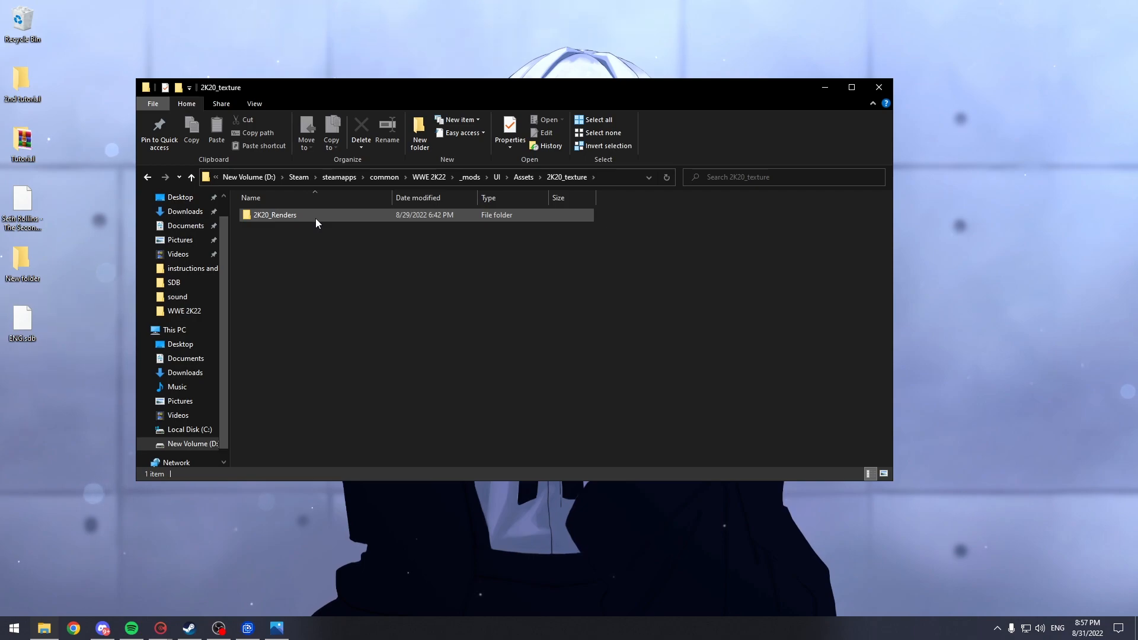
{"action": "double_click", "coordinate": [274, 215]}
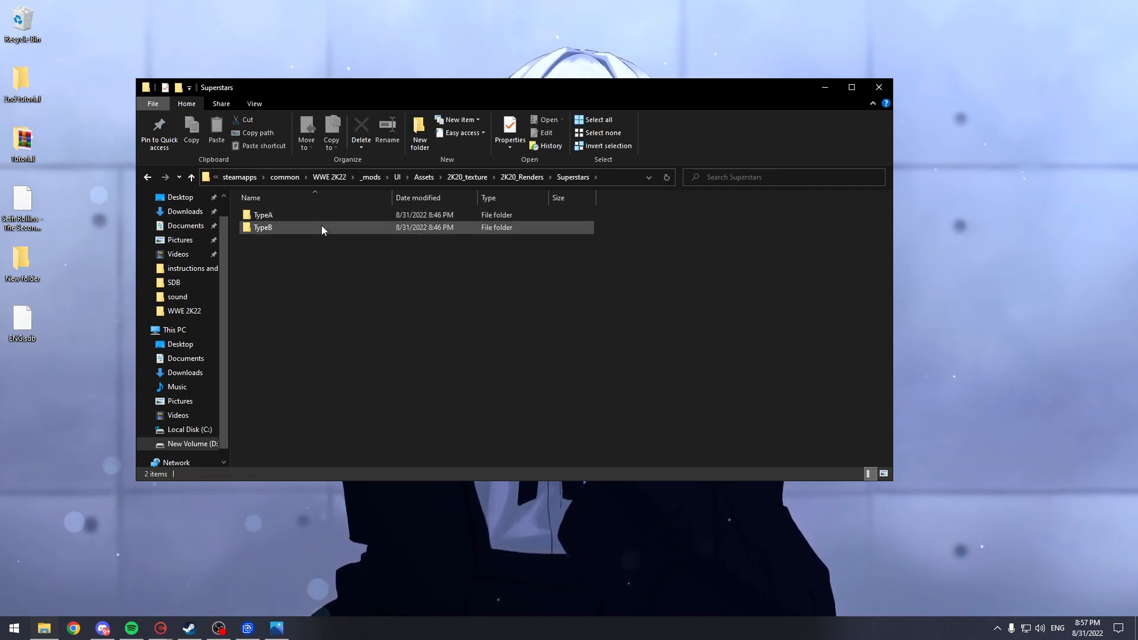
{"action": "mouse_move", "coordinate": [315, 228]}
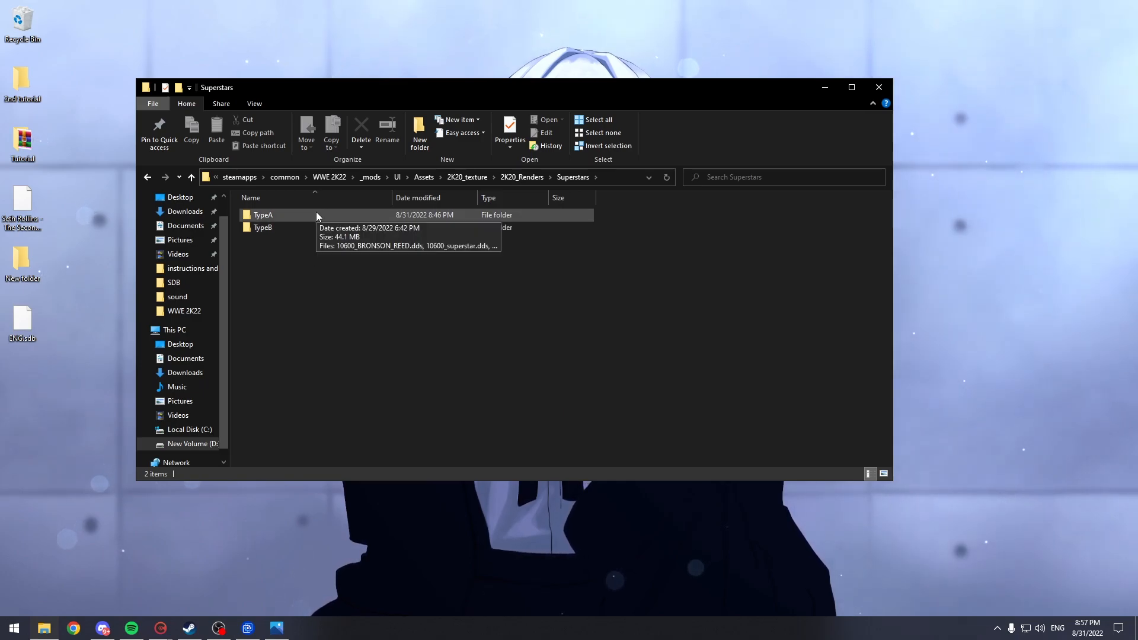
{"action": "double_click", "coordinate": [264, 214]}
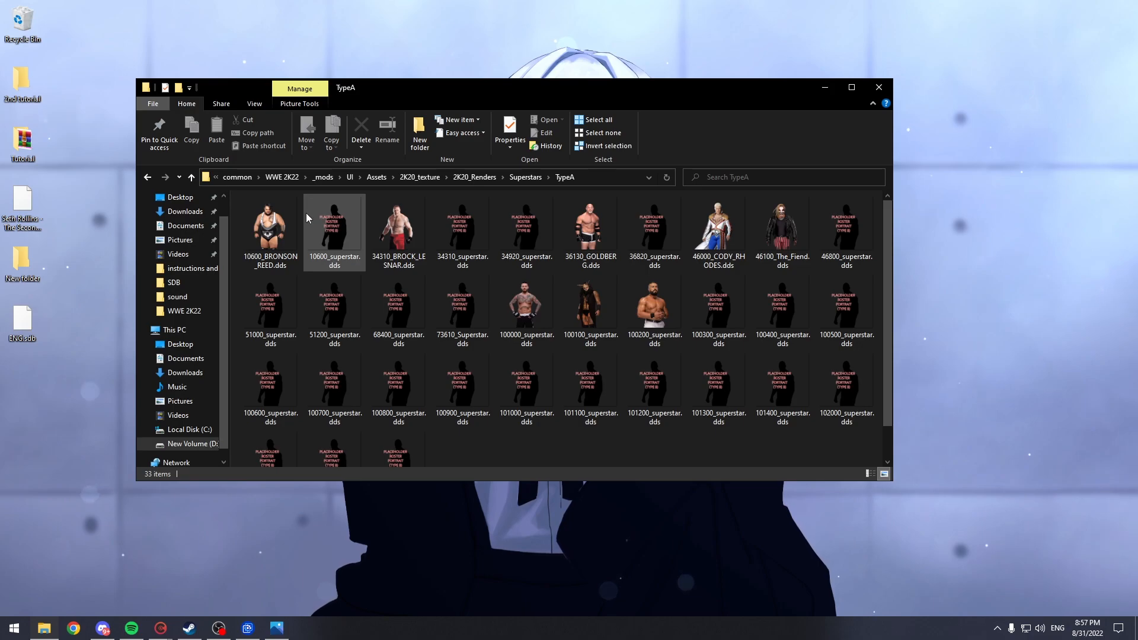
{"action": "left_click", "coordinate": [653, 389]}
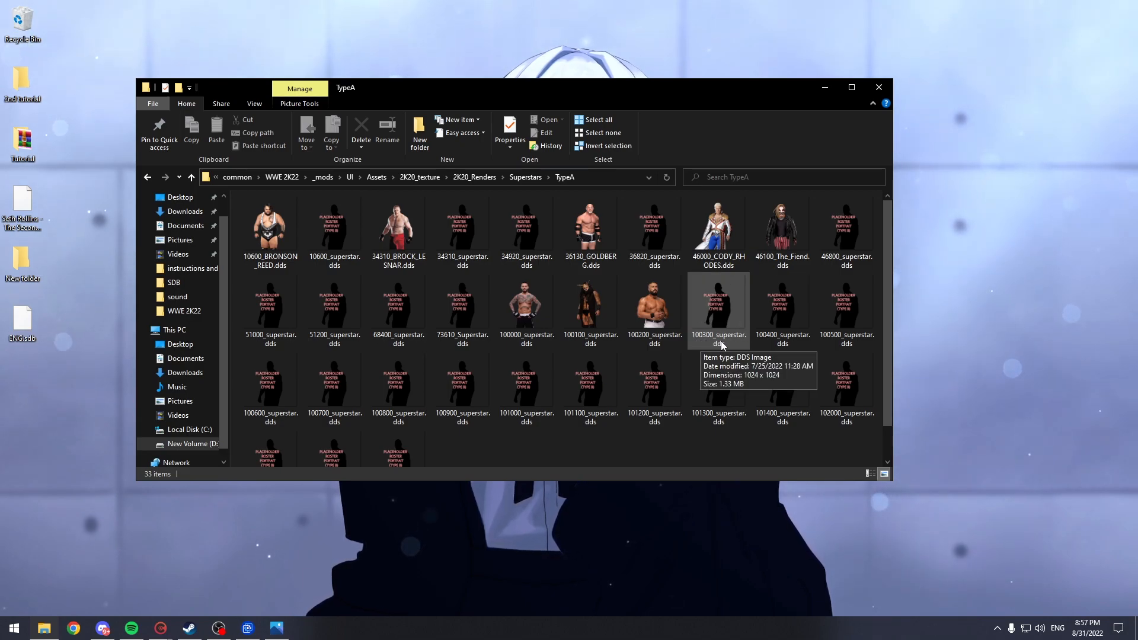
{"action": "mouse_move", "coordinate": [746, 300]}
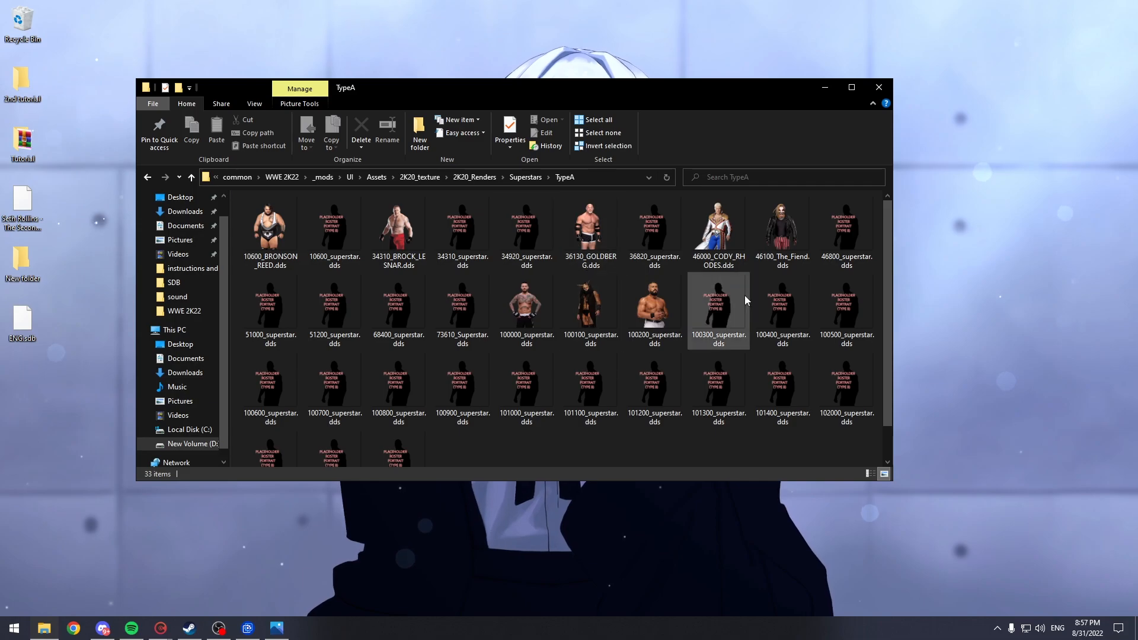
{"action": "mouse_move", "coordinate": [712, 341]}
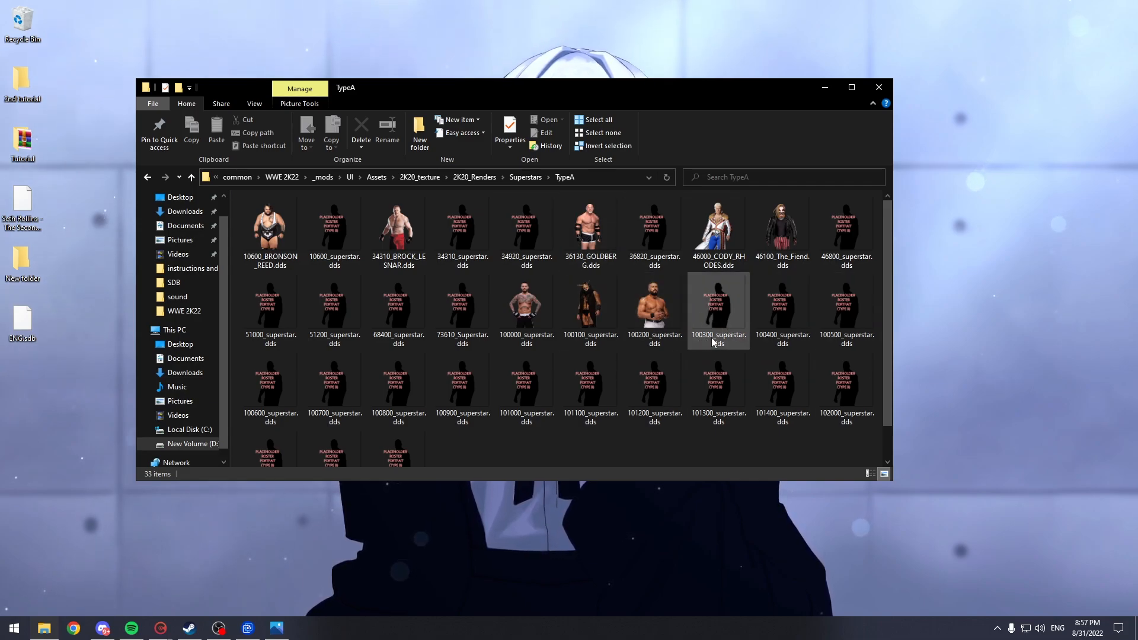
{"action": "left_click", "coordinate": [525, 308]}
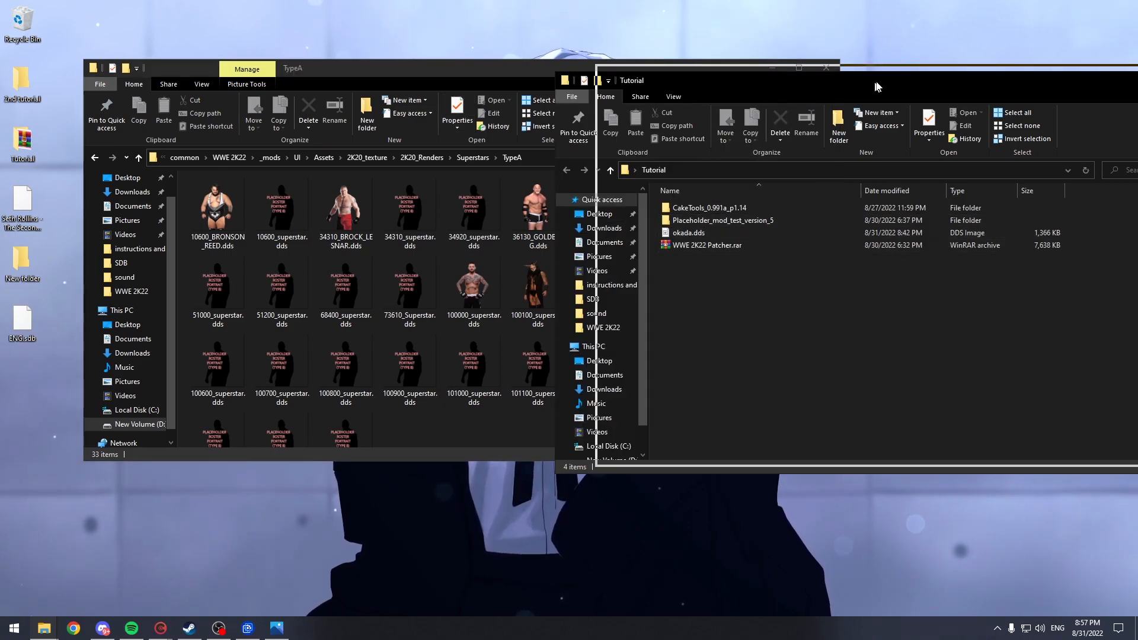
- Copy the placeholder's name and rename Tutorial's okada.dds to 100300_superstar.dds
{"action": "left_click", "coordinate": [665, 291]}
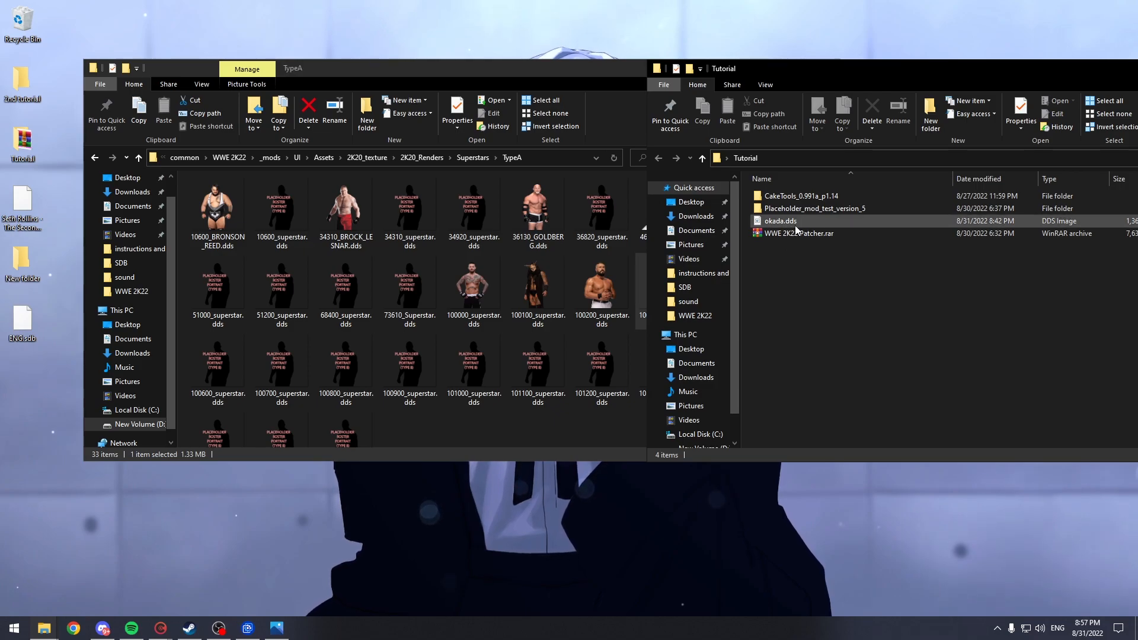
{"action": "mouse_move", "coordinate": [780, 220]}
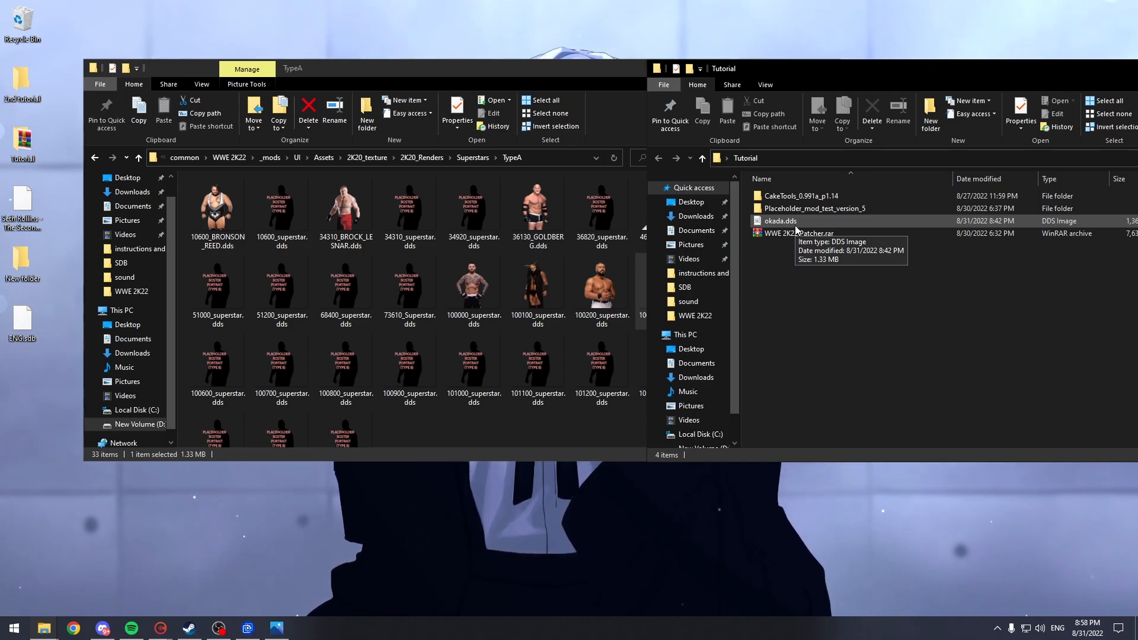
{"action": "left_click", "coordinate": [802, 233]}
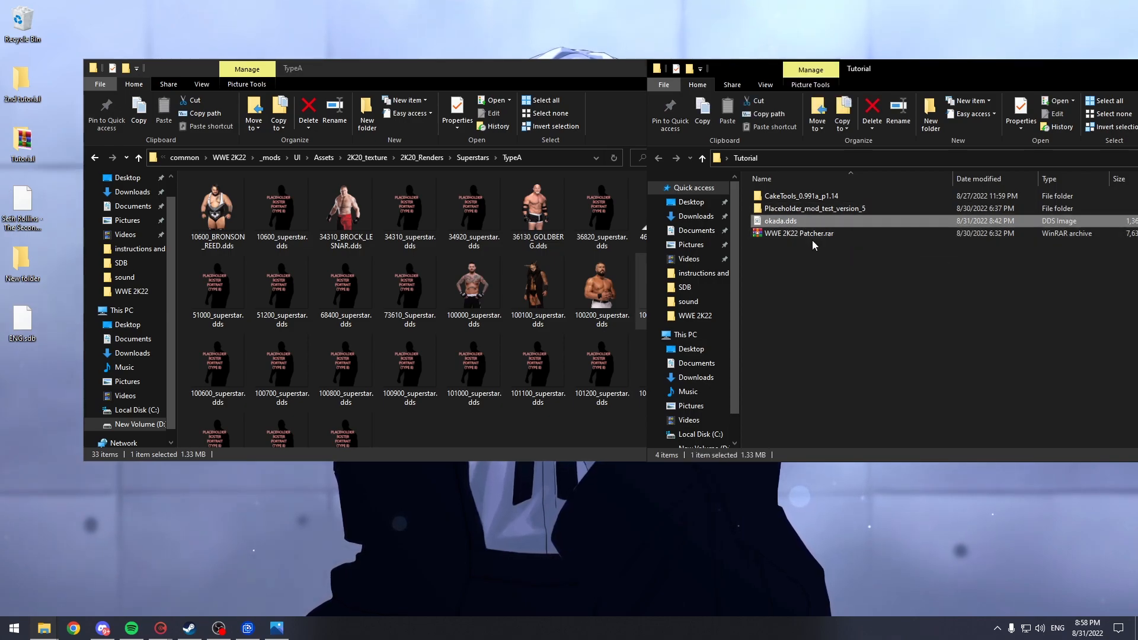
{"action": "mouse_move", "coordinate": [780, 220]}
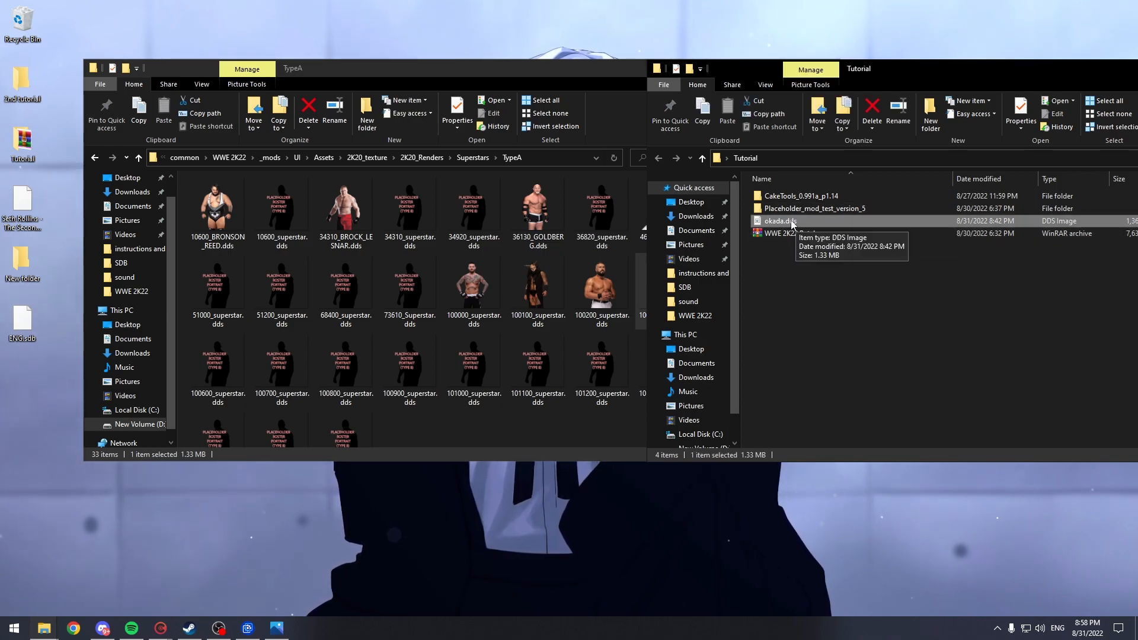
{"action": "right_click", "coordinate": [665, 272]}
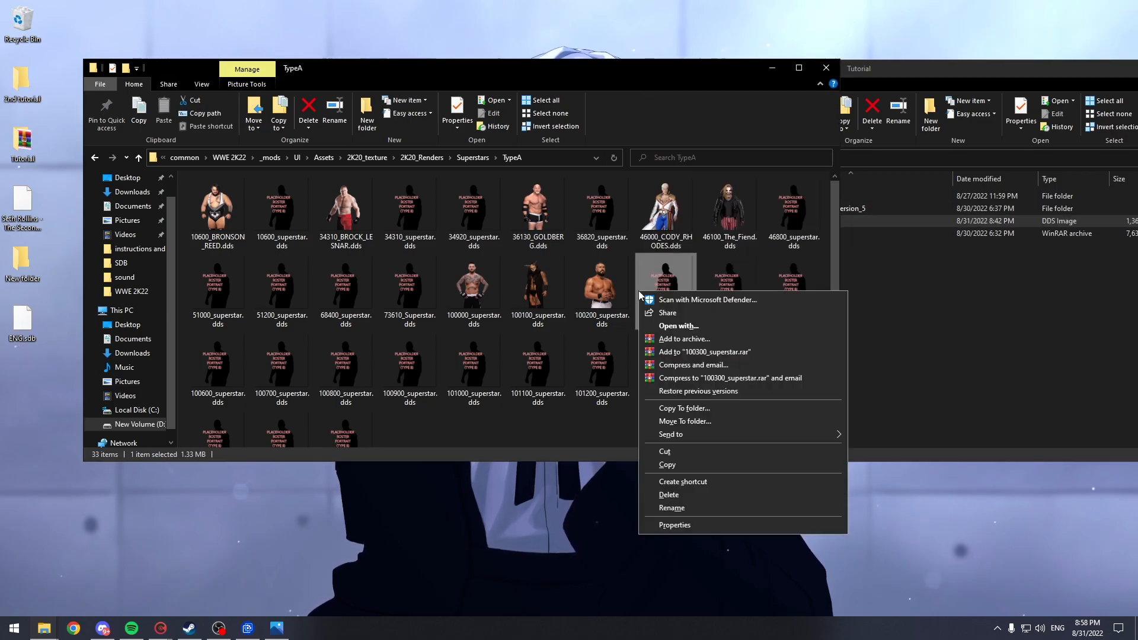
{"action": "left_click", "coordinate": [671, 507]}
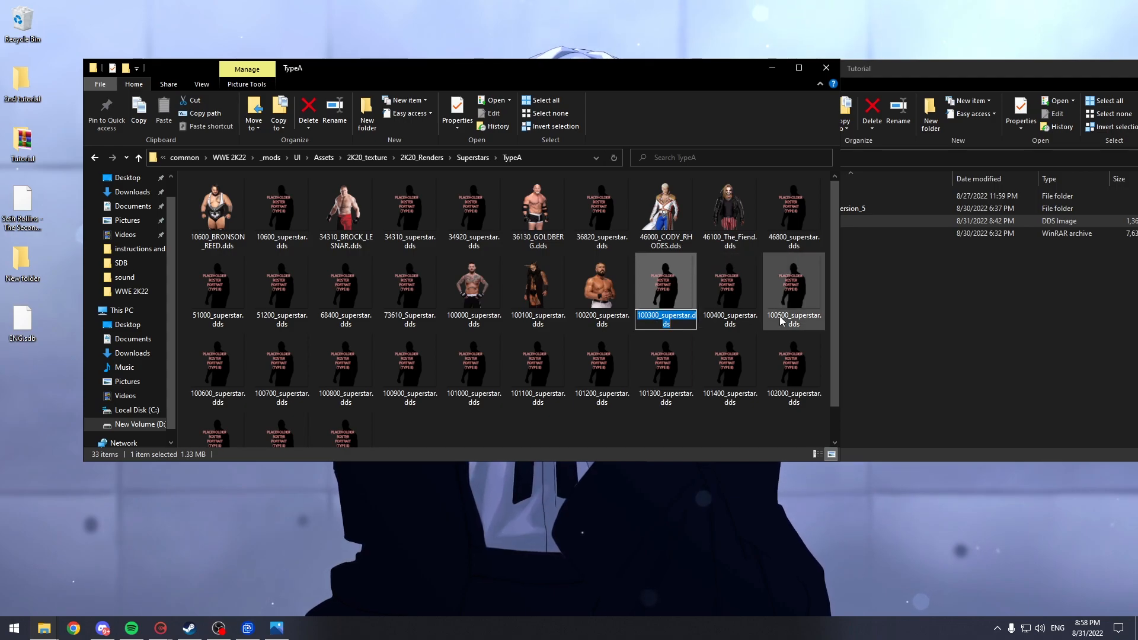
{"action": "right_click", "coordinate": [779, 220]}
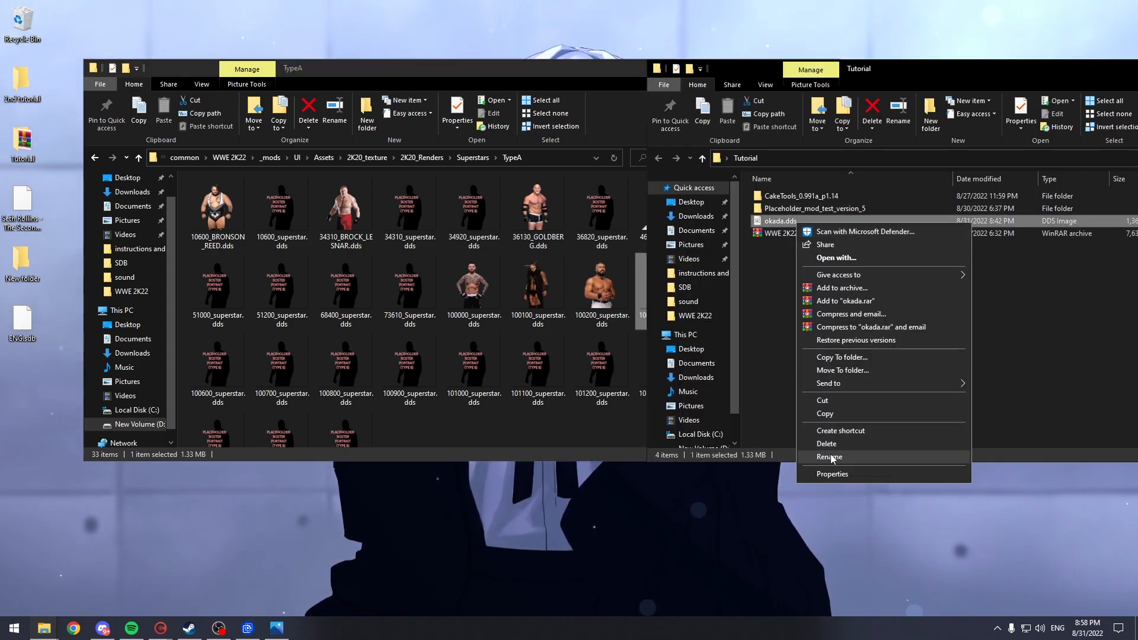
{"action": "left_click", "coordinate": [829, 456]}
{"action": "type", "text": "100300_superstar"}
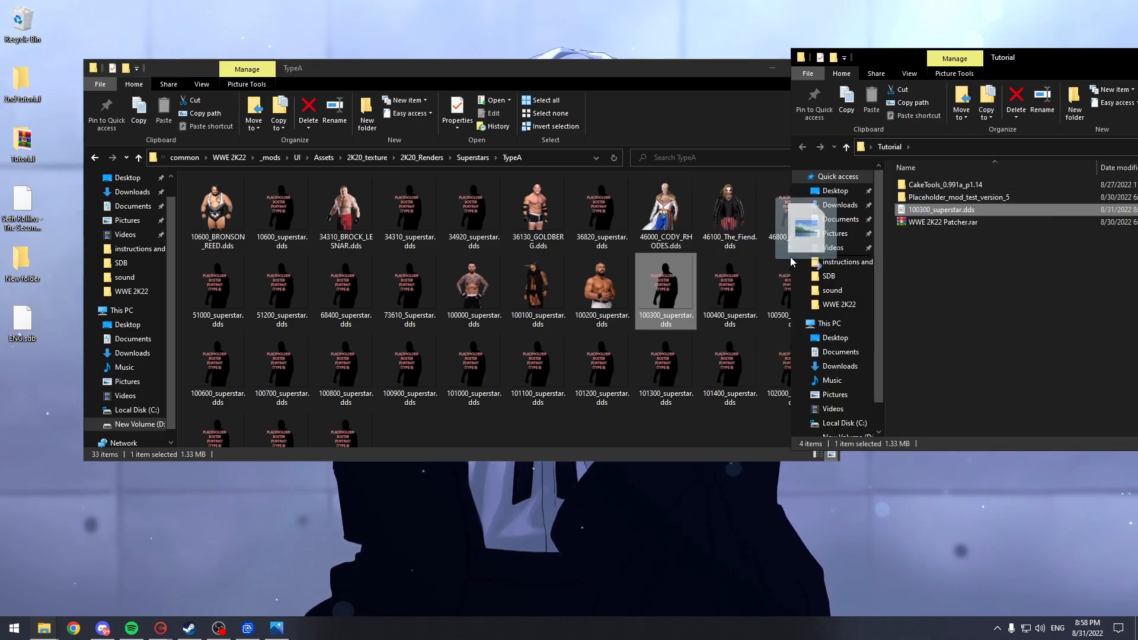
- Copy 100300_superstar.dds into TypeA, replacing the placeholder, and return to the TypeA folder
{"action": "left_click", "coordinate": [163, 105]}
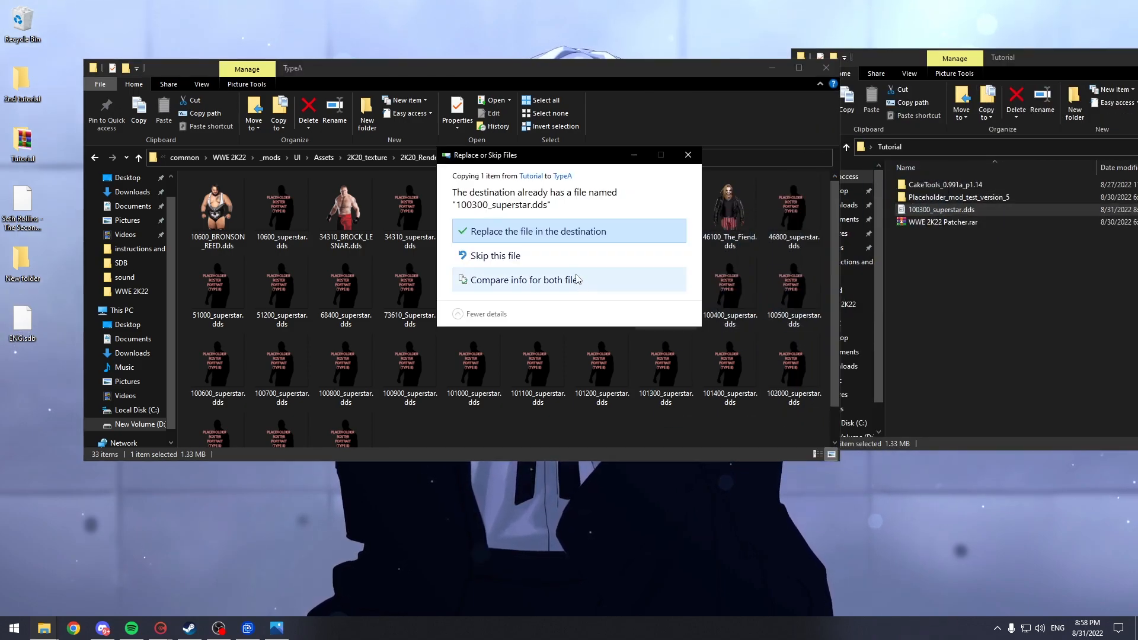
{"action": "mouse_move", "coordinate": [509, 243]}
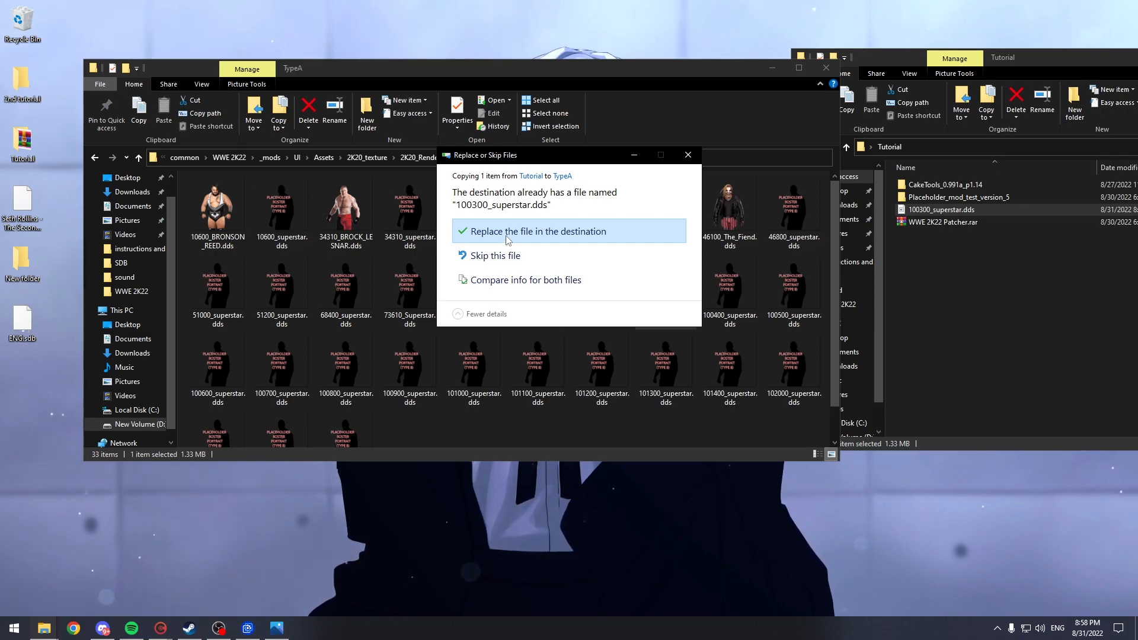
{"action": "left_click", "coordinate": [535, 231]}
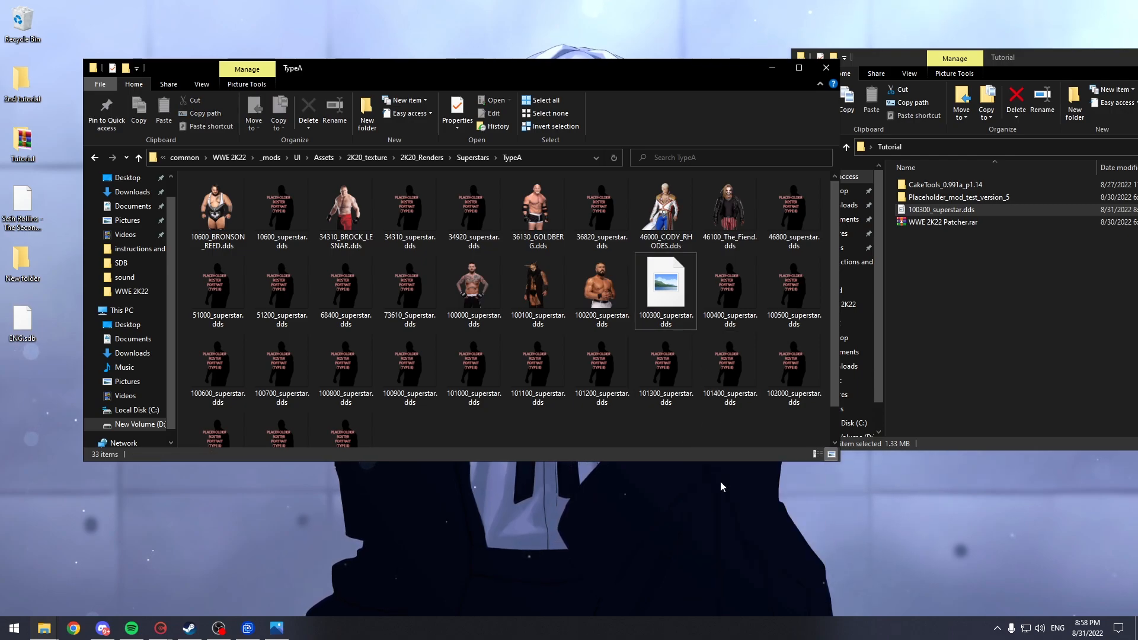
{"action": "left_click", "coordinate": [217, 211]}
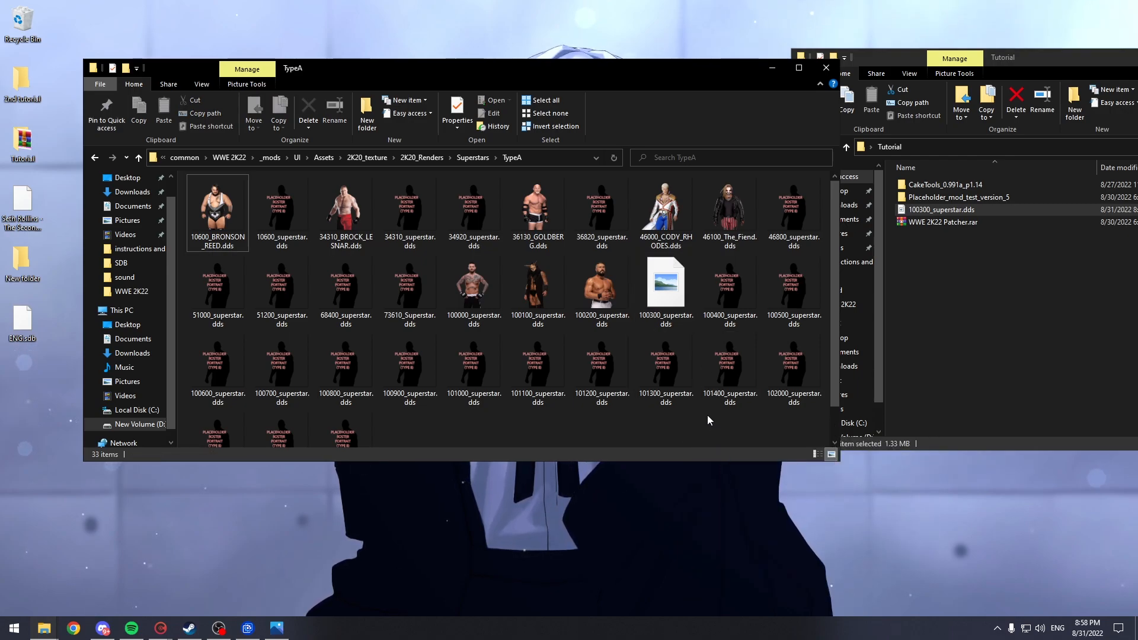
{"action": "mouse_move", "coordinate": [736, 422]}
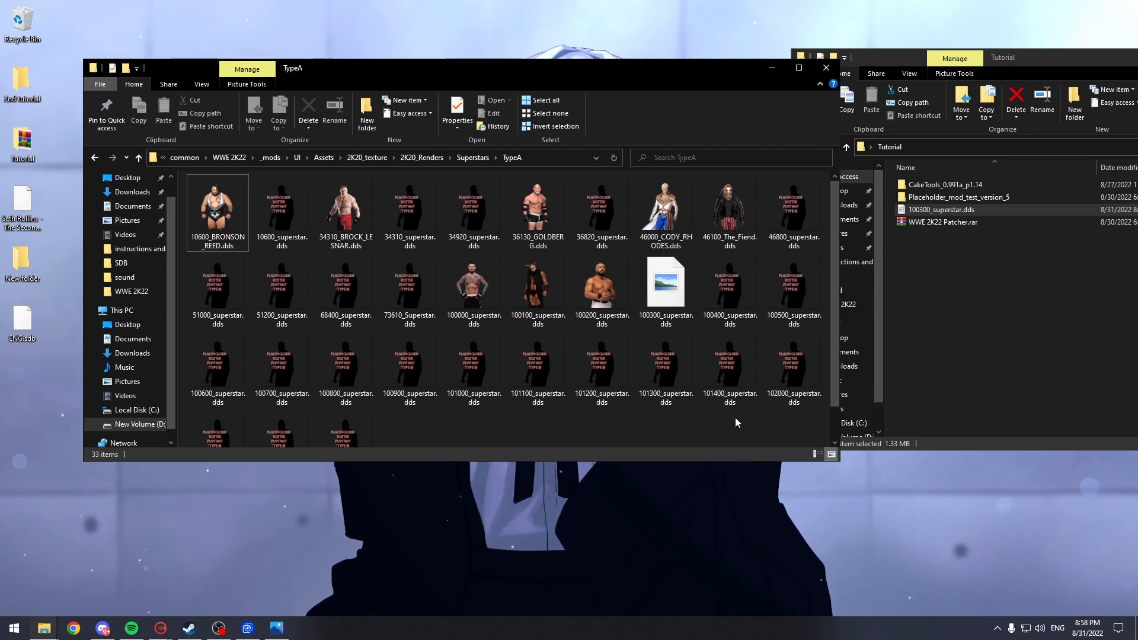
{"action": "left_click", "coordinate": [473, 206]}
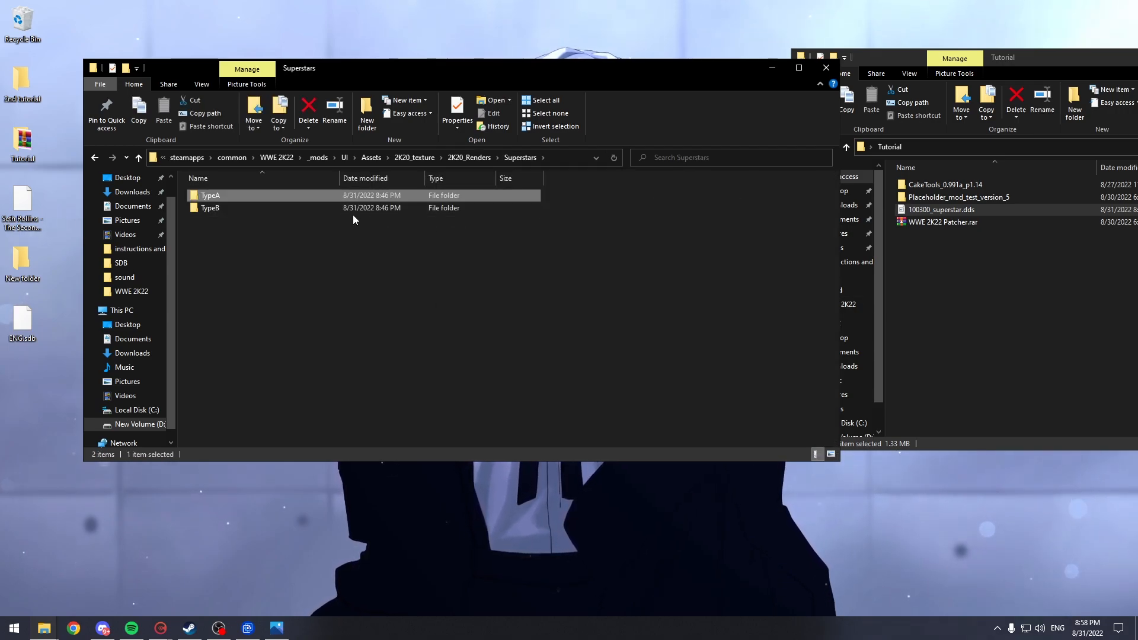
{"action": "double_click", "coordinate": [211, 208]}
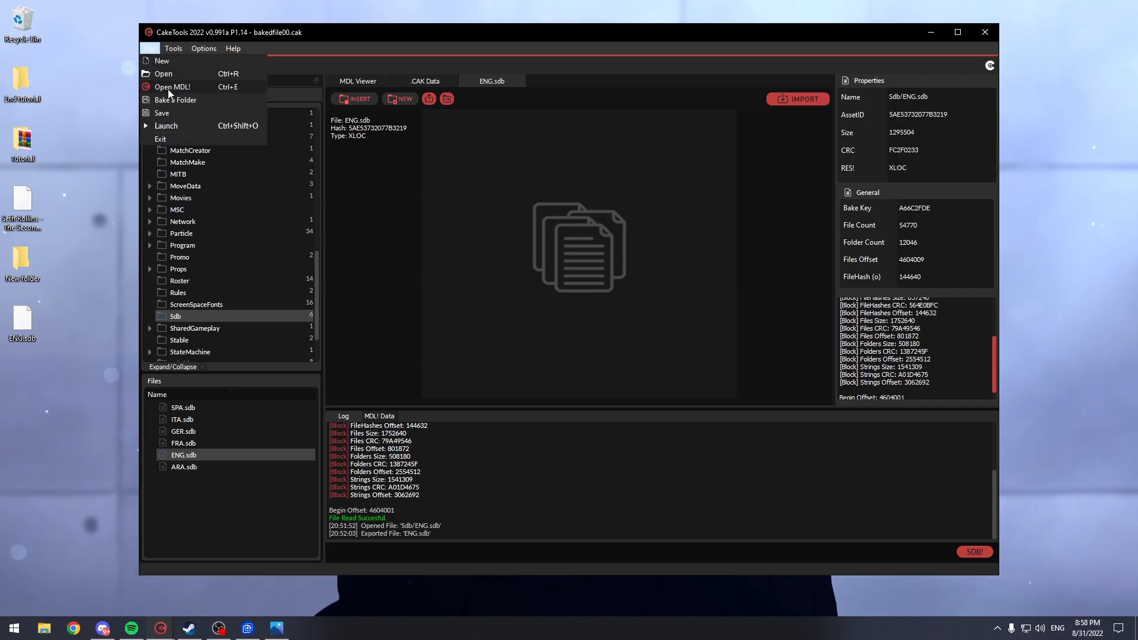
- Bake the _mods folder into the game files and launch WWE 2K22 from Steam
{"action": "left_click", "coordinate": [174, 100]}
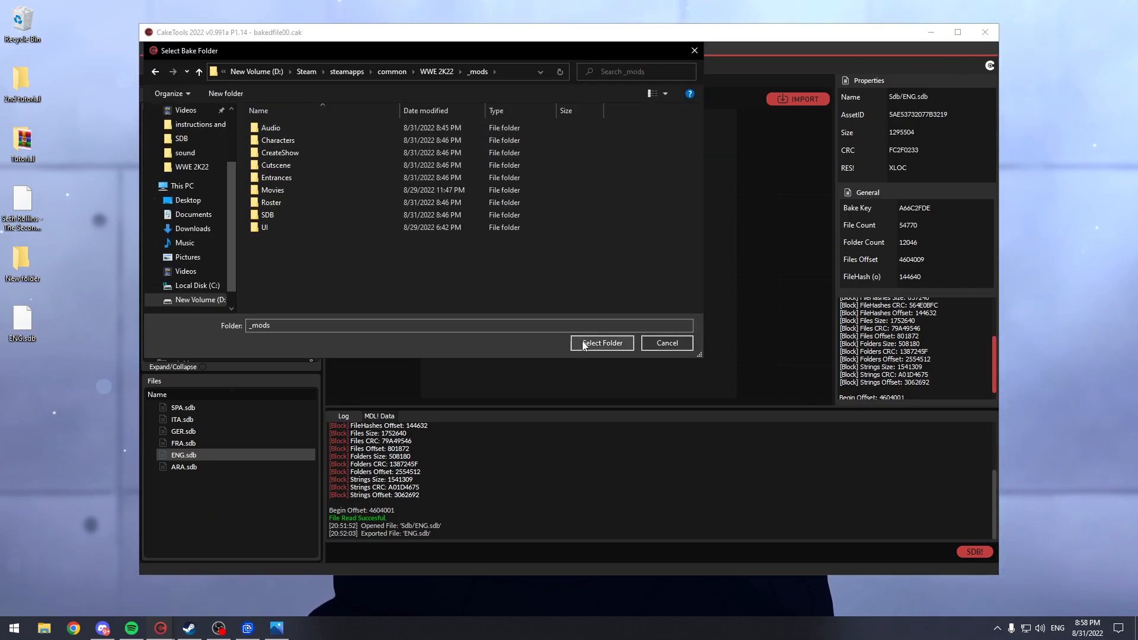
{"action": "left_click", "coordinate": [601, 342]}
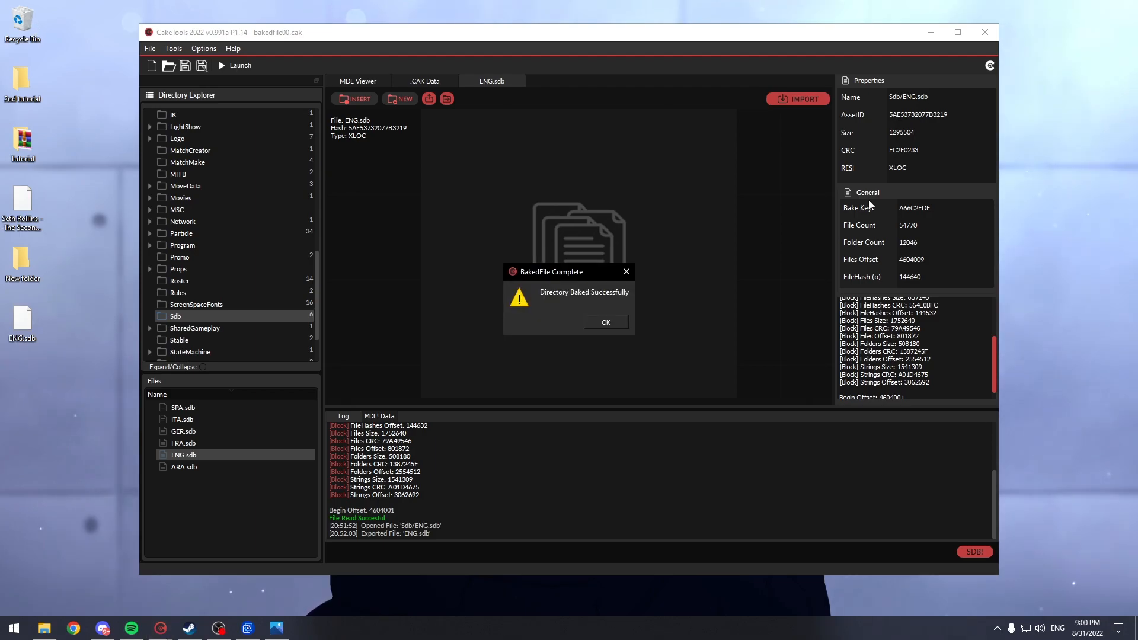
{"action": "mouse_move", "coordinate": [586, 318]}
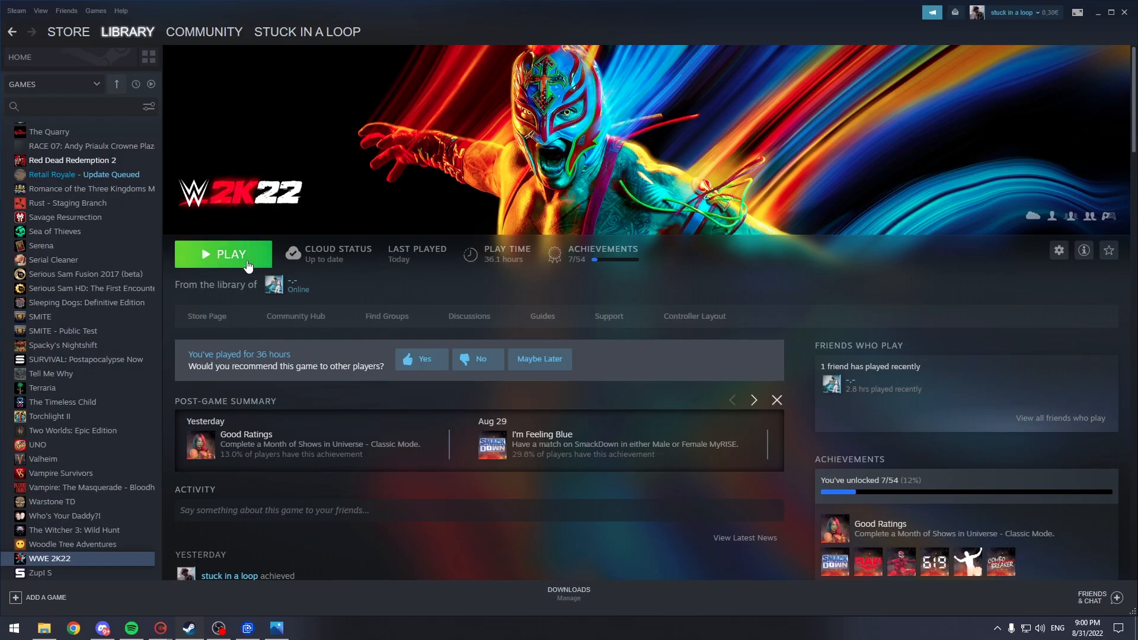
{"action": "left_click", "coordinate": [223, 254]}
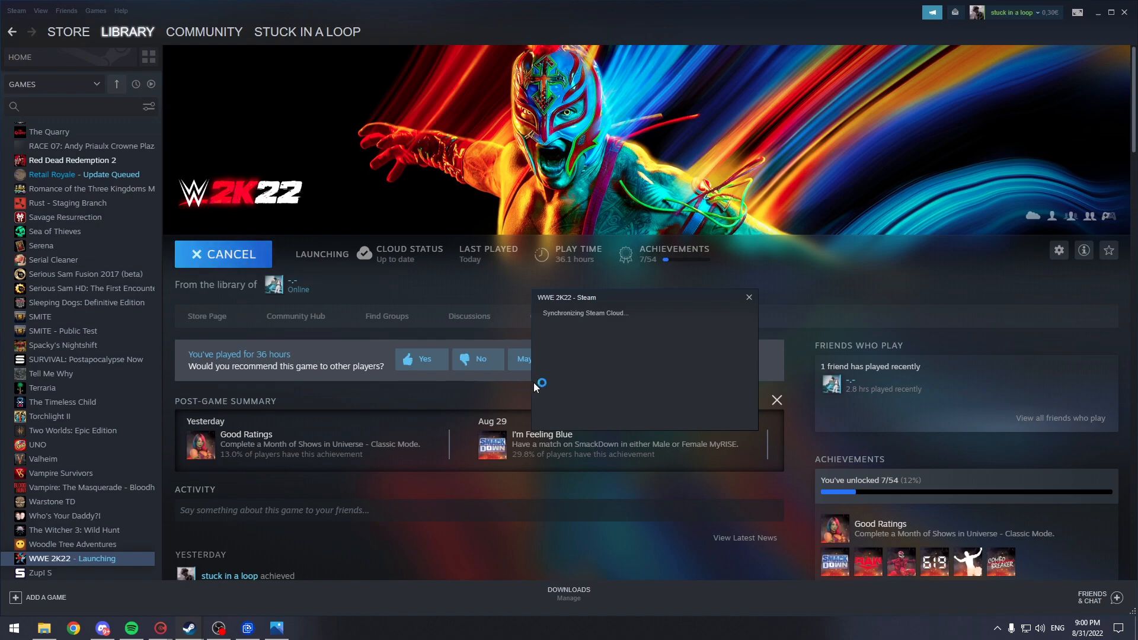